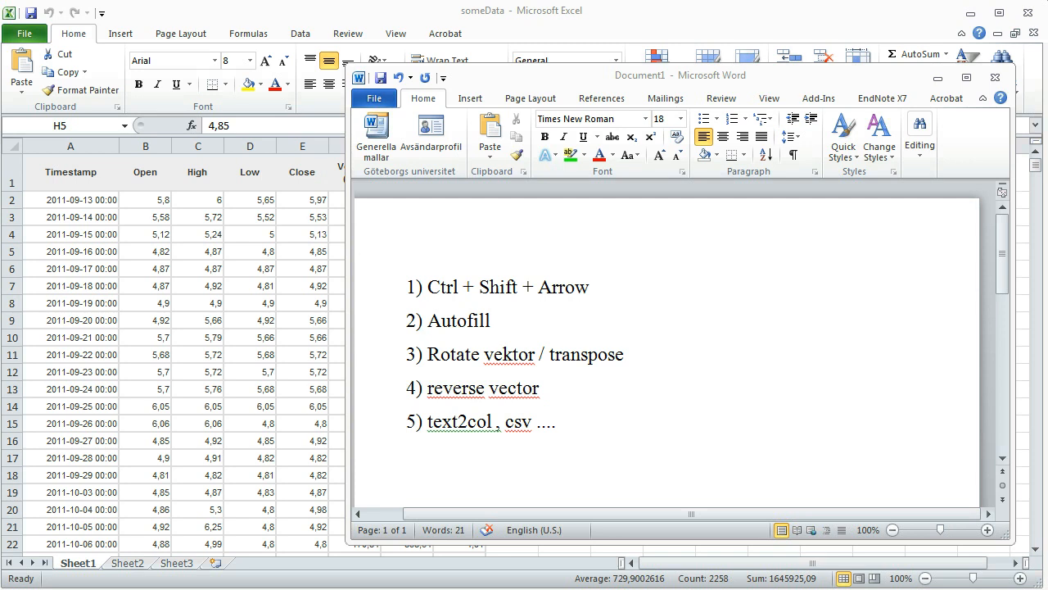
Step: Move the tips notes aside and select the Weighted Price column from H6 downward
{"action": "left_click_drag", "start_coordinate": [680, 74], "coordinate": [789, 44]}
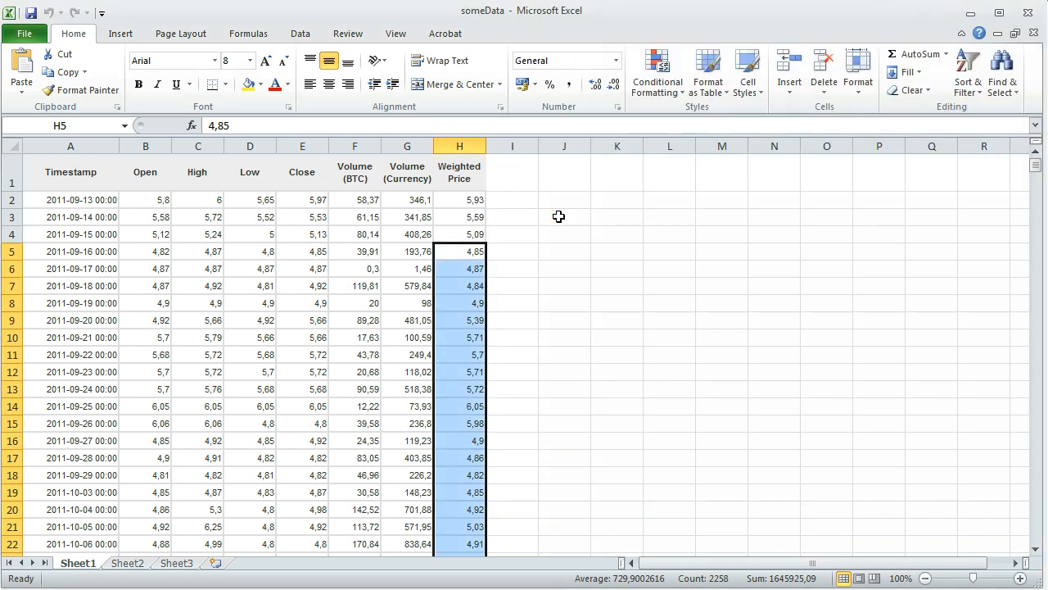
{"action": "left_click", "coordinate": [564, 217]}
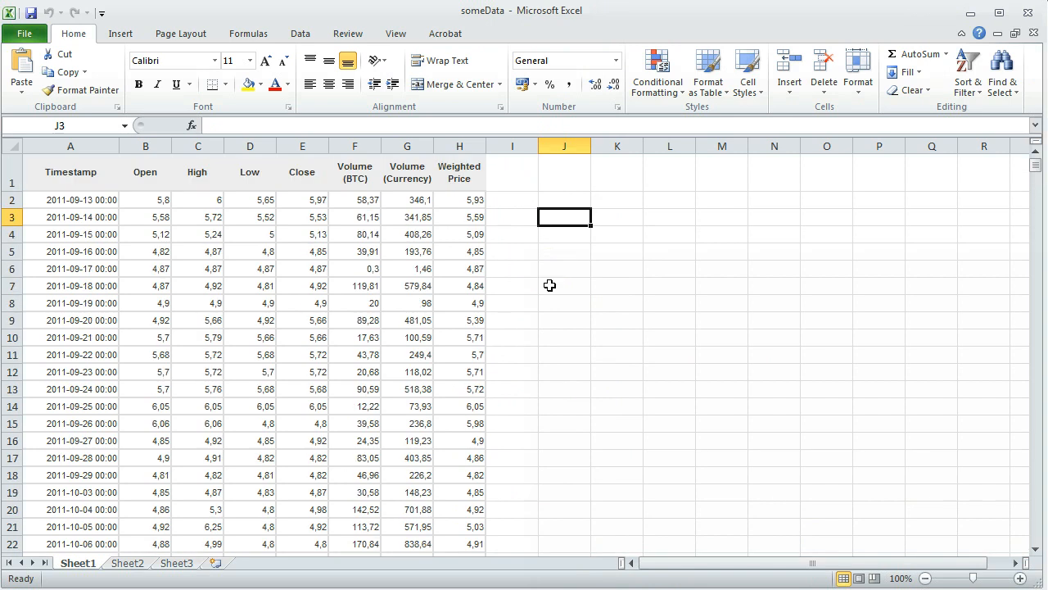
{"action": "left_click", "coordinate": [458, 268]}
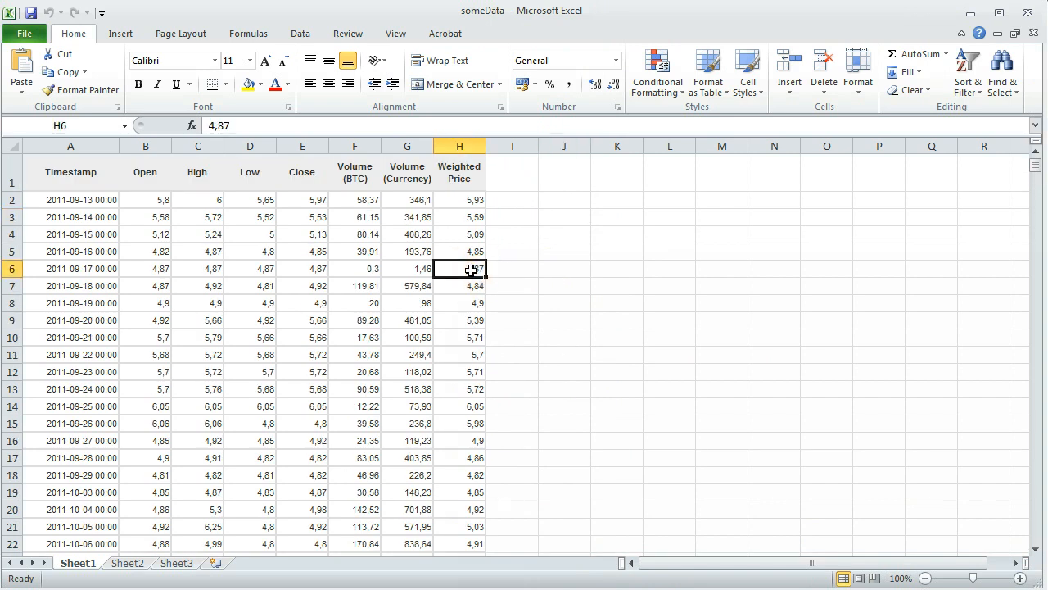
{"action": "left_click_drag", "start_coordinate": [458, 268], "coordinate": [459, 541]}
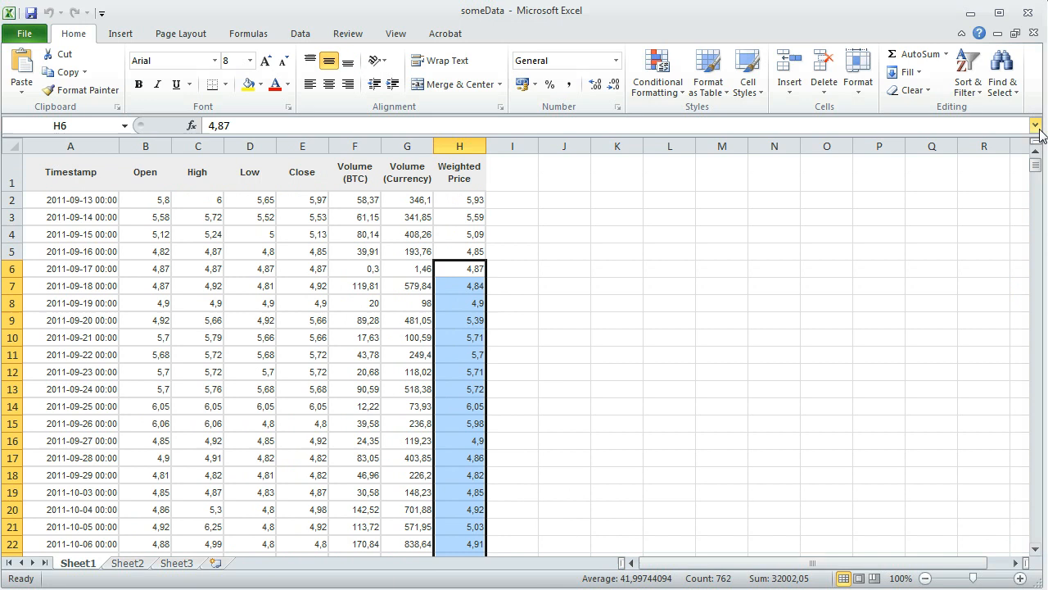
Step: Clear the value in cell H10 of the Weighted Price column
{"action": "left_click", "coordinate": [459, 217]}
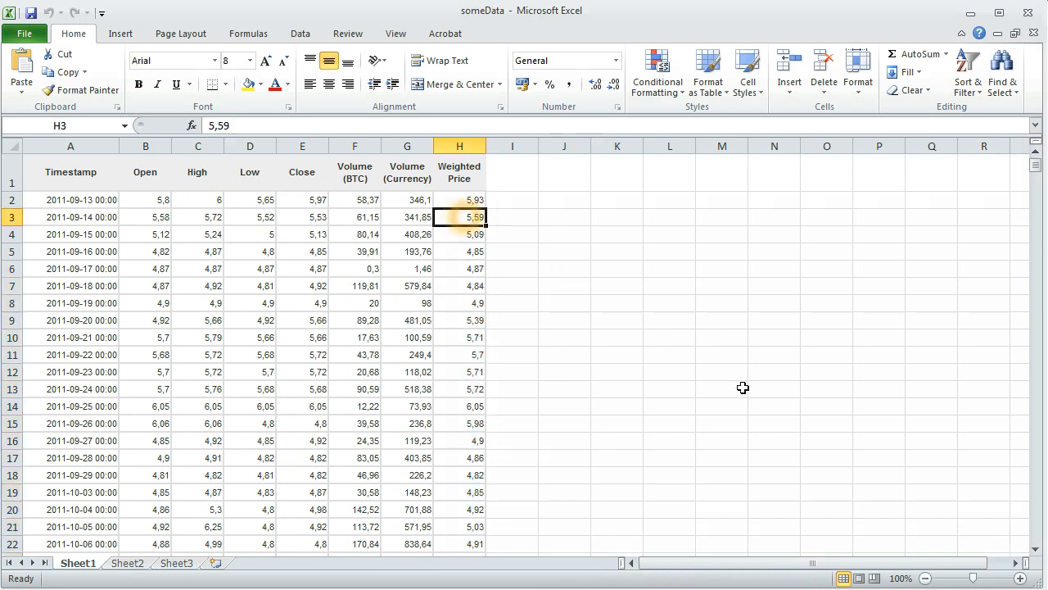
{"action": "mouse_move", "coordinate": [563, 268]}
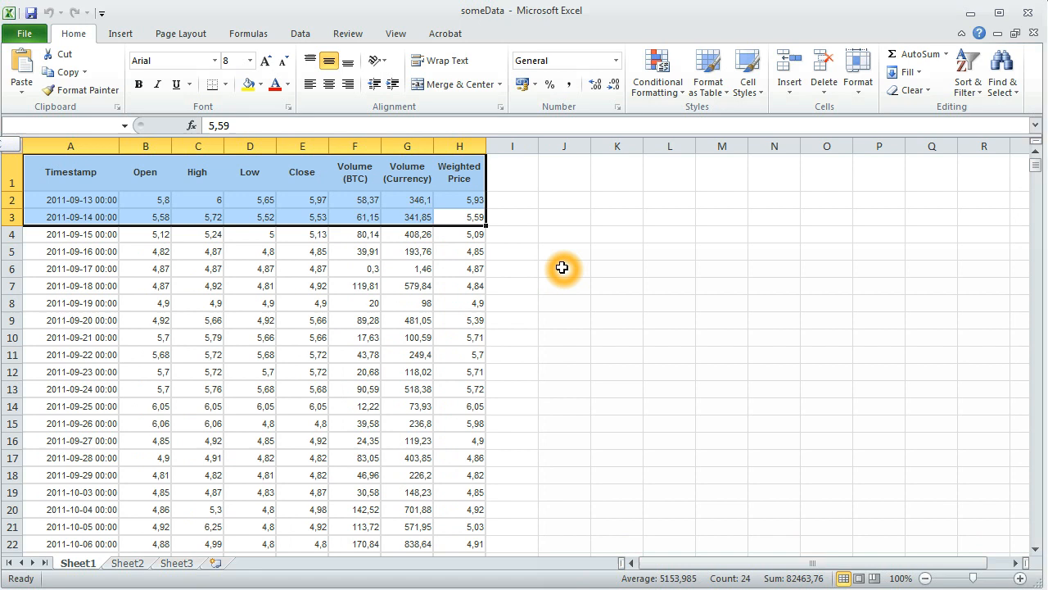
{"action": "left_click", "coordinate": [459, 336]}
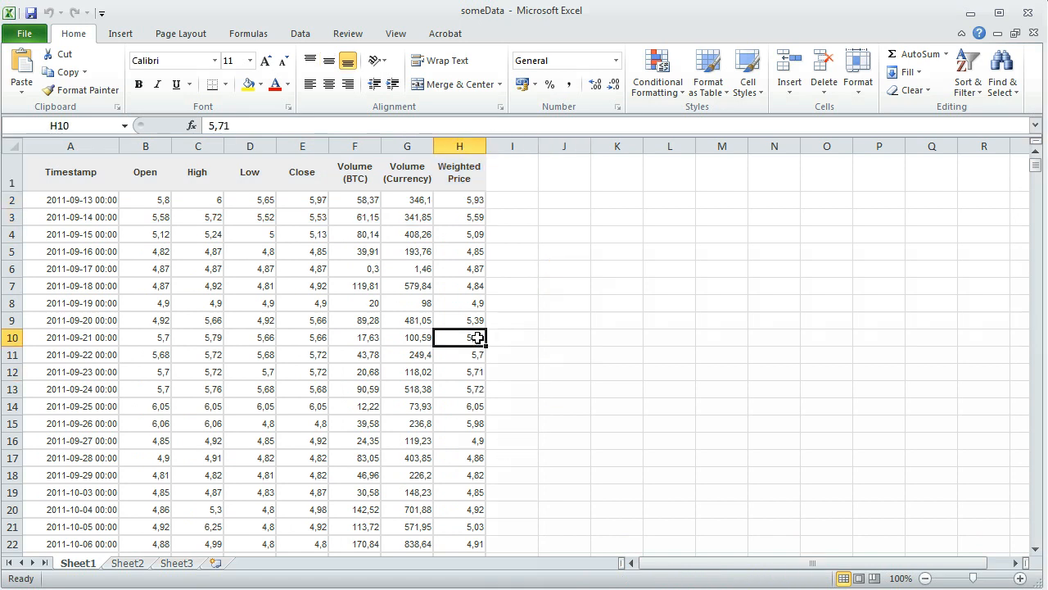
{"action": "left_click", "coordinate": [669, 319]}
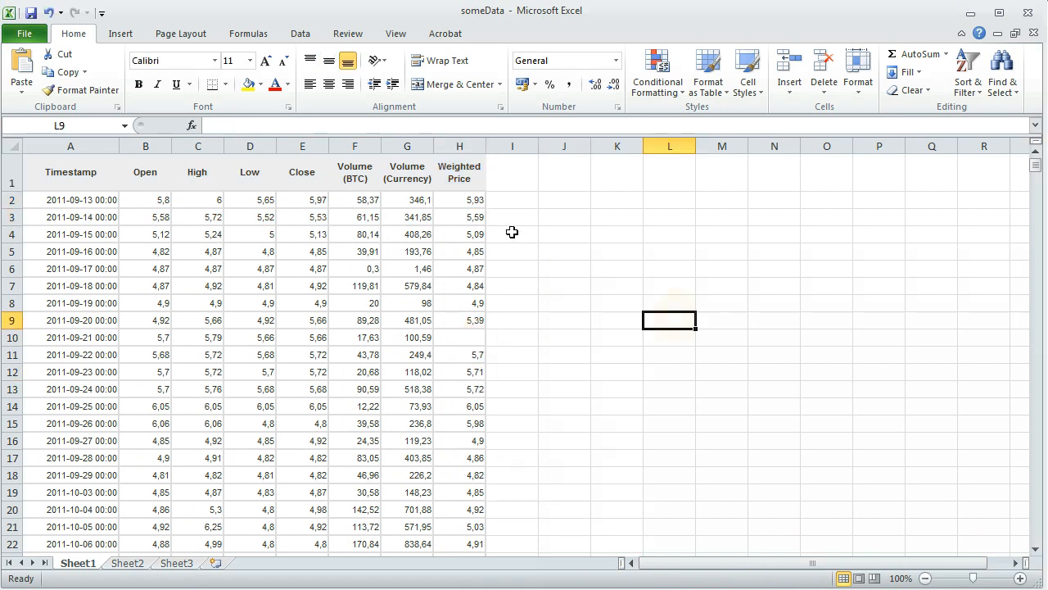
{"action": "left_click_drag", "start_coordinate": [459, 216], "coordinate": [459, 320]}
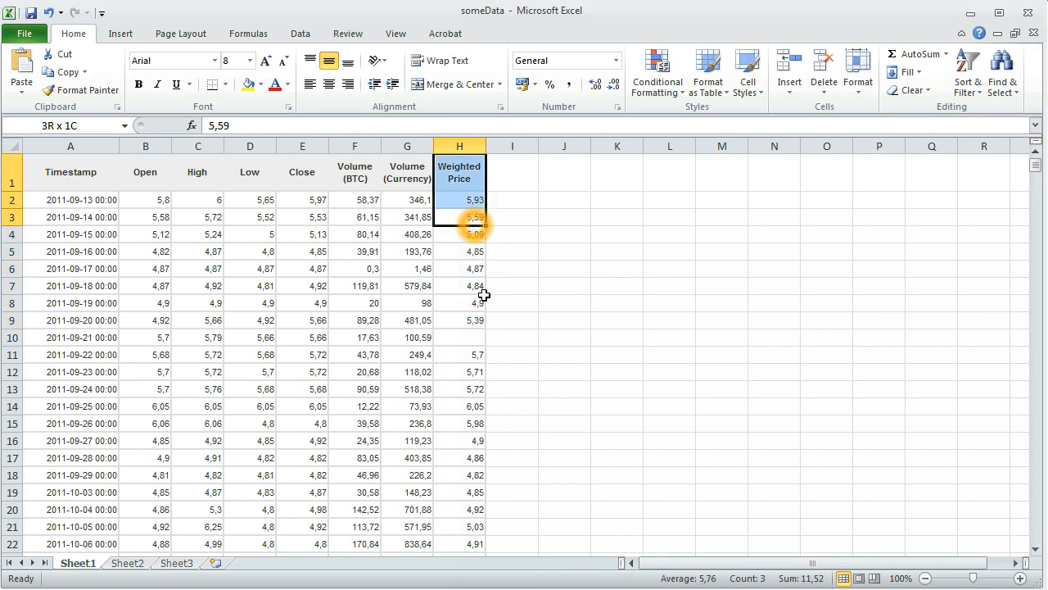
{"action": "left_click", "coordinate": [459, 336]}
{"action": "type", "text": "=G4*"}
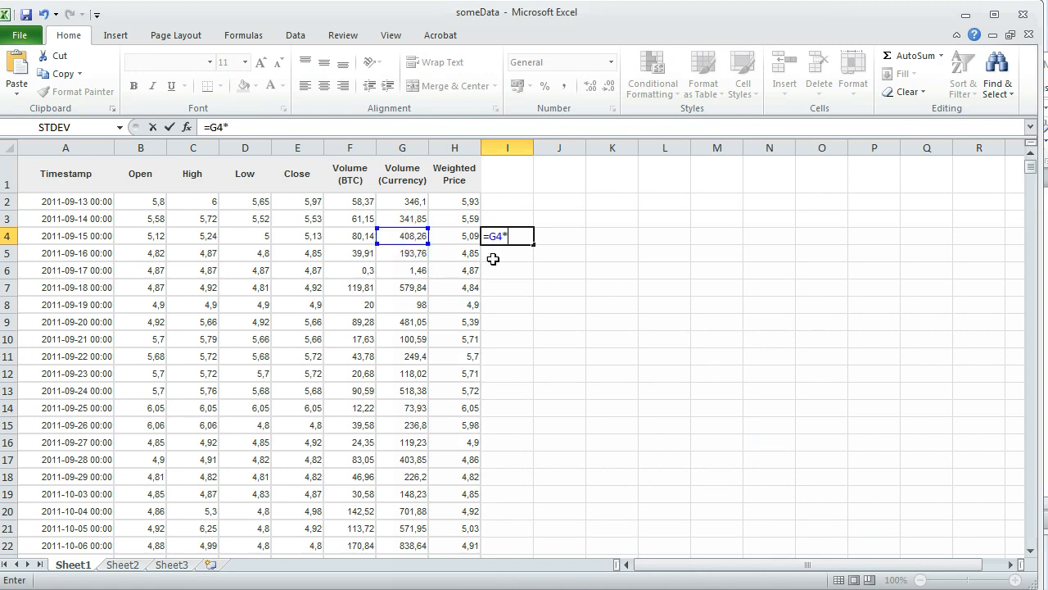
Step: Enter =G4*H4 in I4 and autofill the formula down column I through I22
{"action": "left_click", "coordinate": [454, 236]}
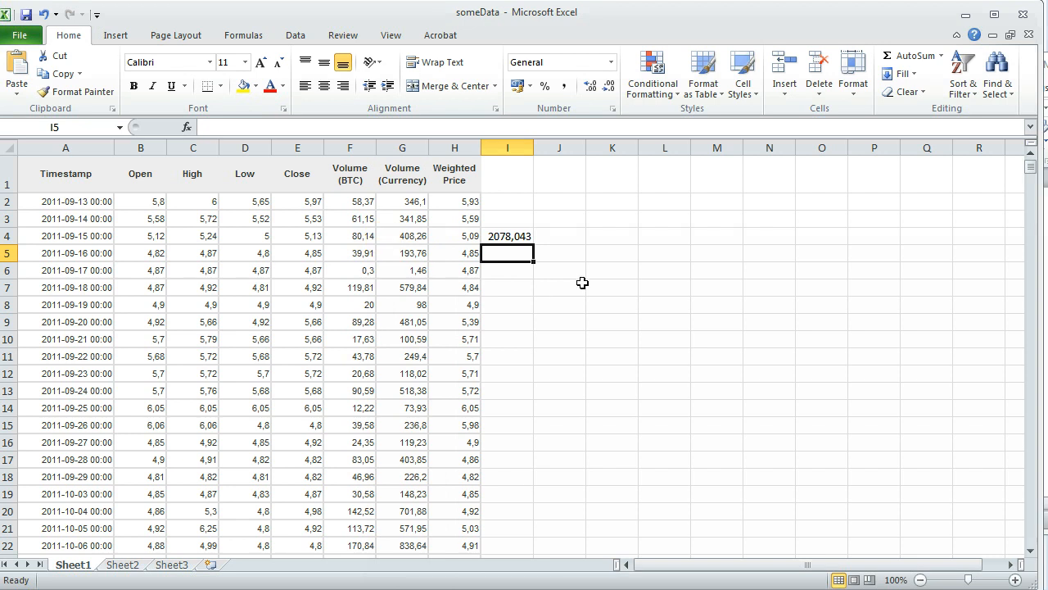
{"action": "left_click", "coordinate": [508, 236]}
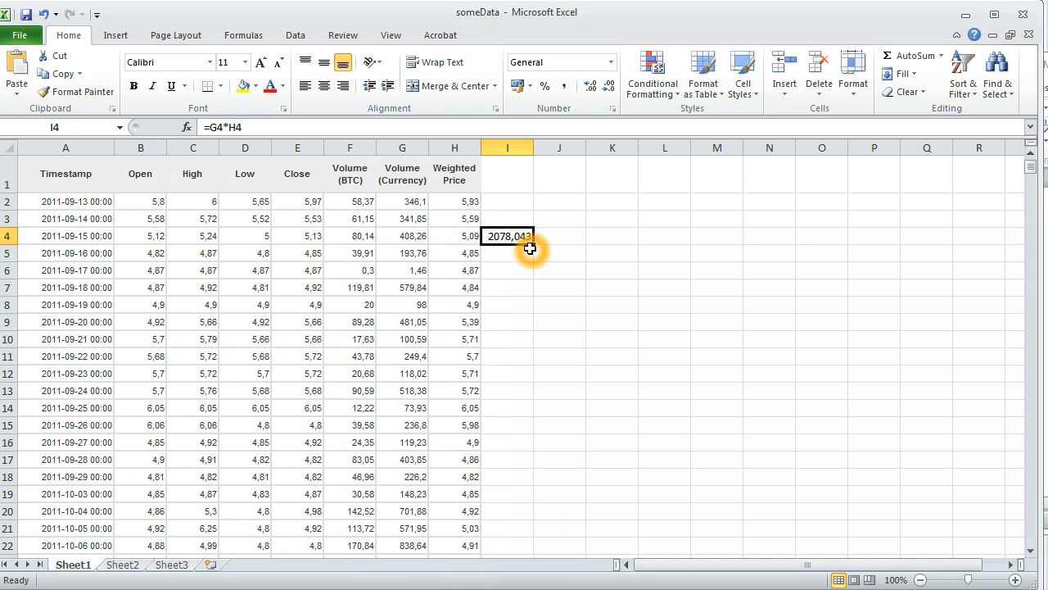
{"action": "left_click_drag", "start_coordinate": [531, 246], "coordinate": [530, 541]}
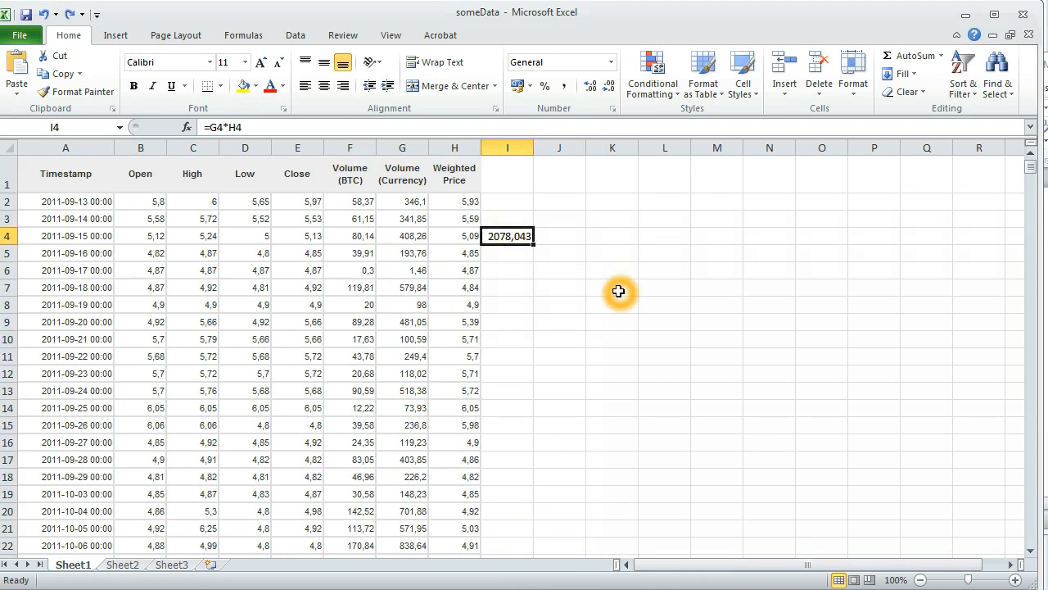
{"action": "mouse_move", "coordinate": [536, 246]}
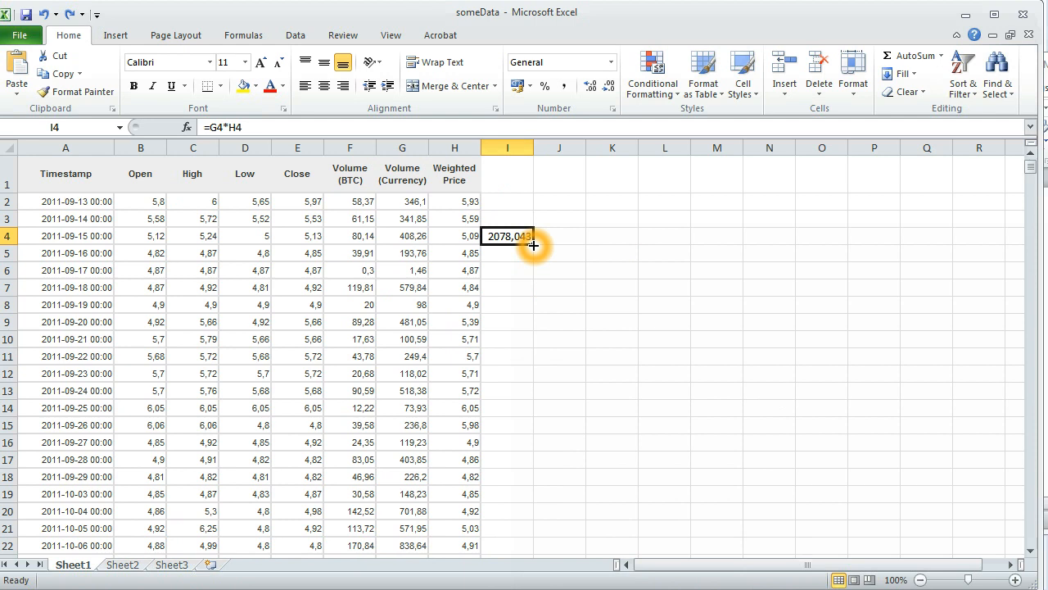
{"action": "left_click_drag", "start_coordinate": [533, 246], "coordinate": [508, 546]}
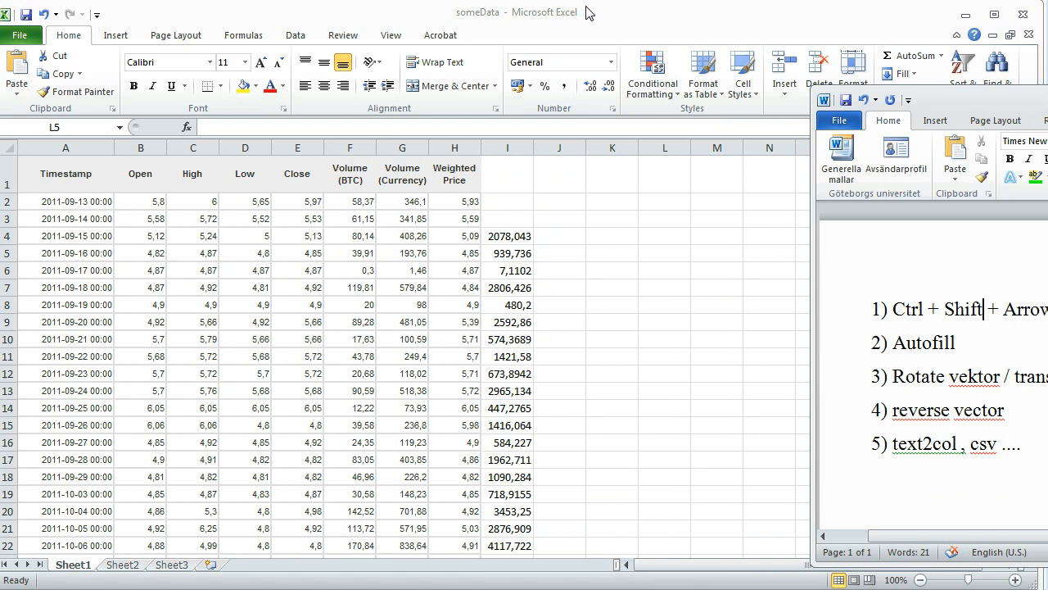
Step: Dismiss the tips notes and copy the Weighted Price values H4:H20
{"action": "left_click", "coordinate": [560, 219]}
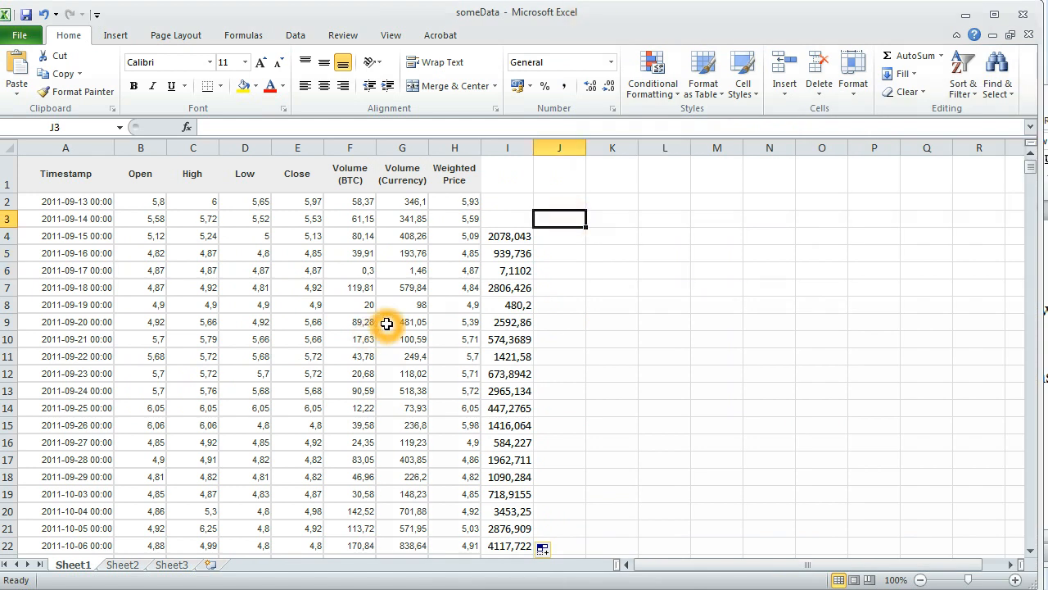
{"action": "mouse_move", "coordinate": [461, 218]}
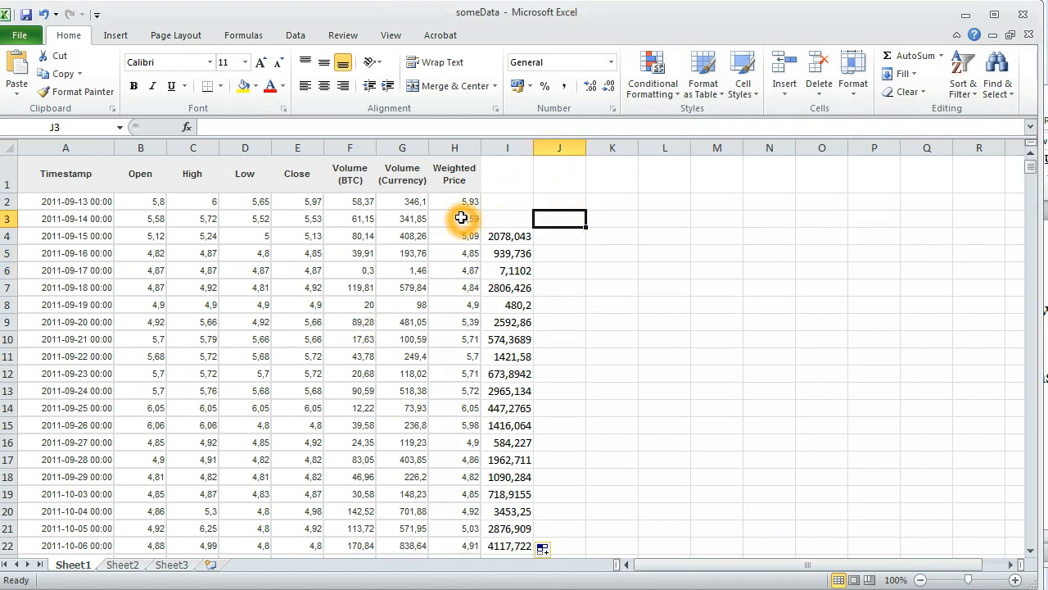
{"action": "left_click_drag", "start_coordinate": [455, 218], "coordinate": [454, 475]}
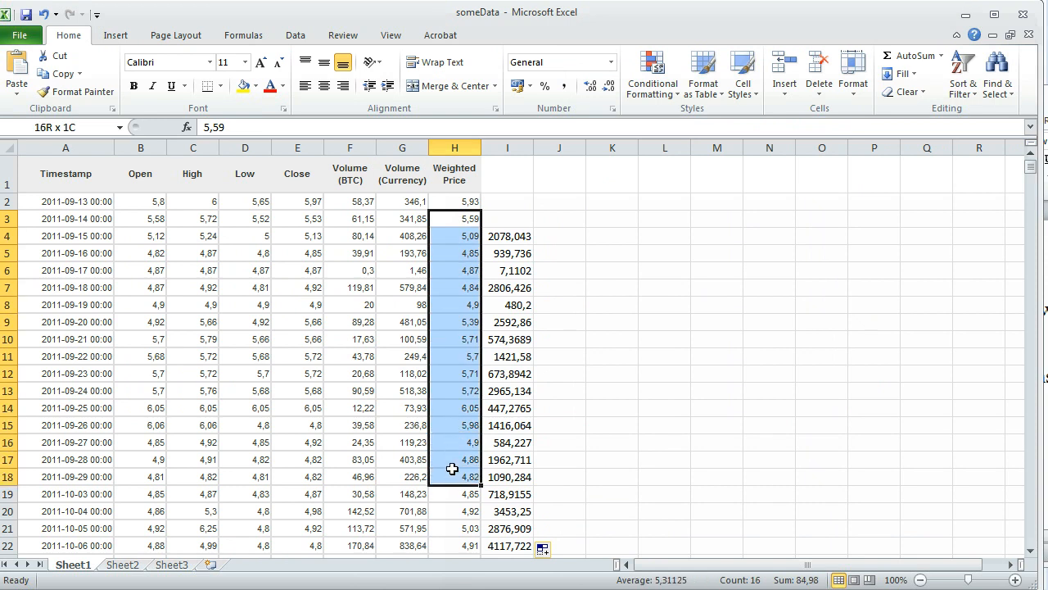
{"action": "left_click", "coordinate": [455, 147]}
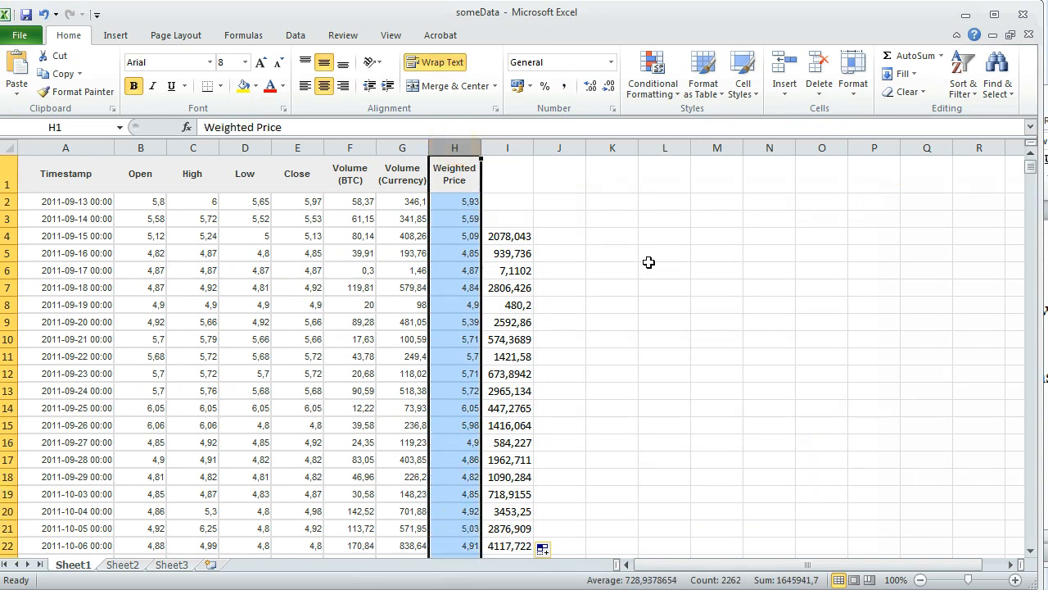
{"action": "left_click_drag", "start_coordinate": [454, 236], "coordinate": [455, 528]}
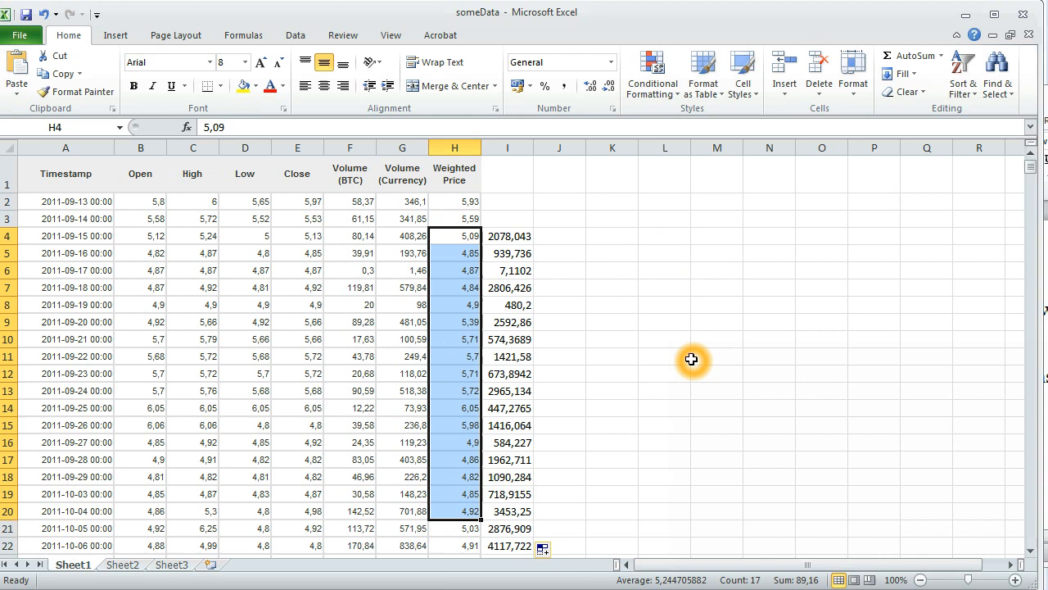
{"action": "key", "text": "ctrl+c"}
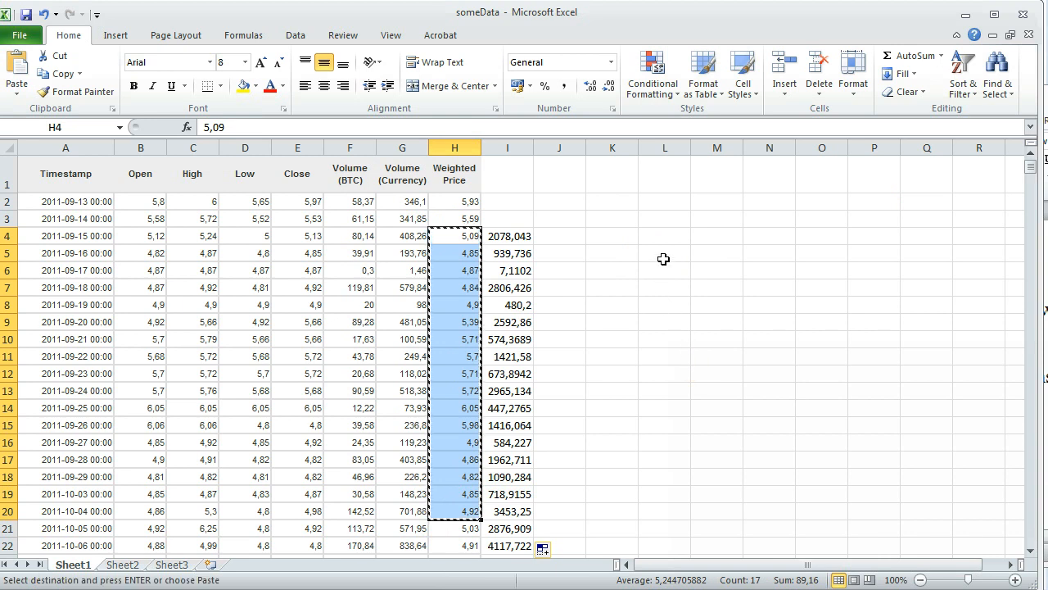
Step: Paste the copied values at L4 with Paste Special Transpose enabled
{"action": "left_click", "coordinate": [664, 236]}
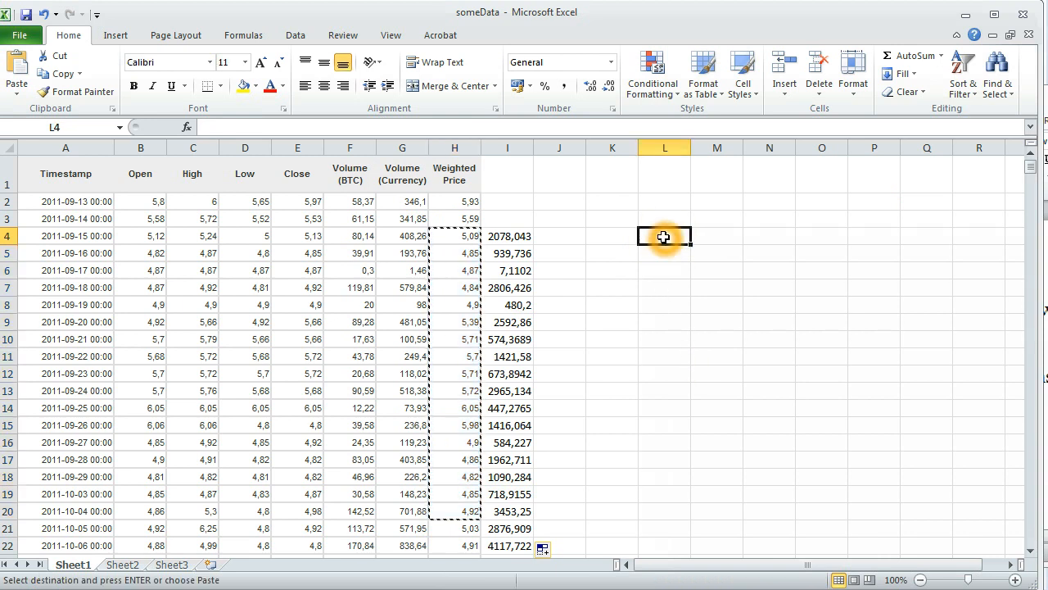
{"action": "right_click", "coordinate": [664, 236]}
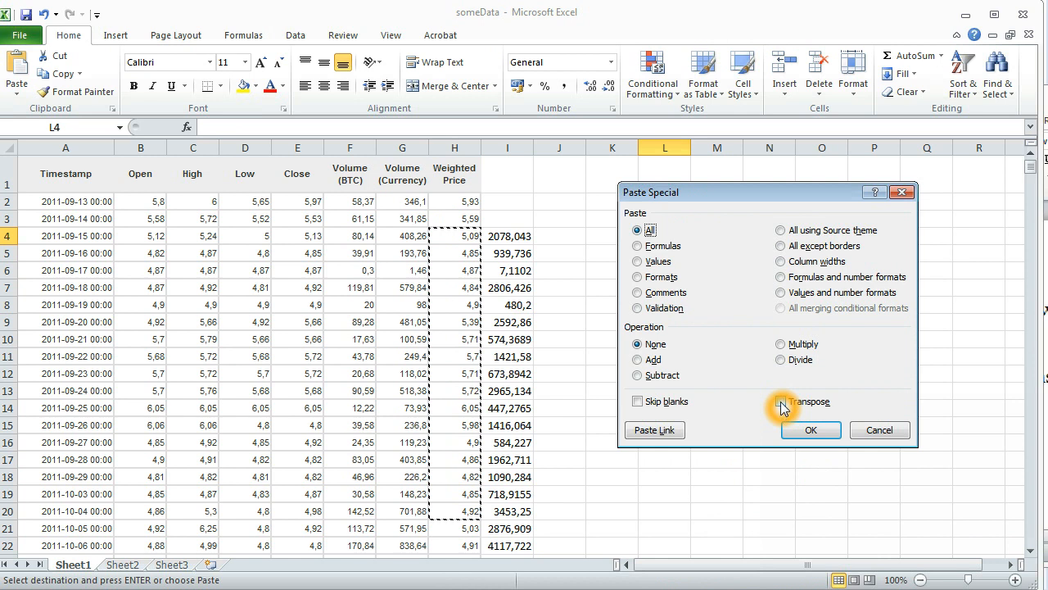
{"action": "left_click", "coordinate": [780, 401]}
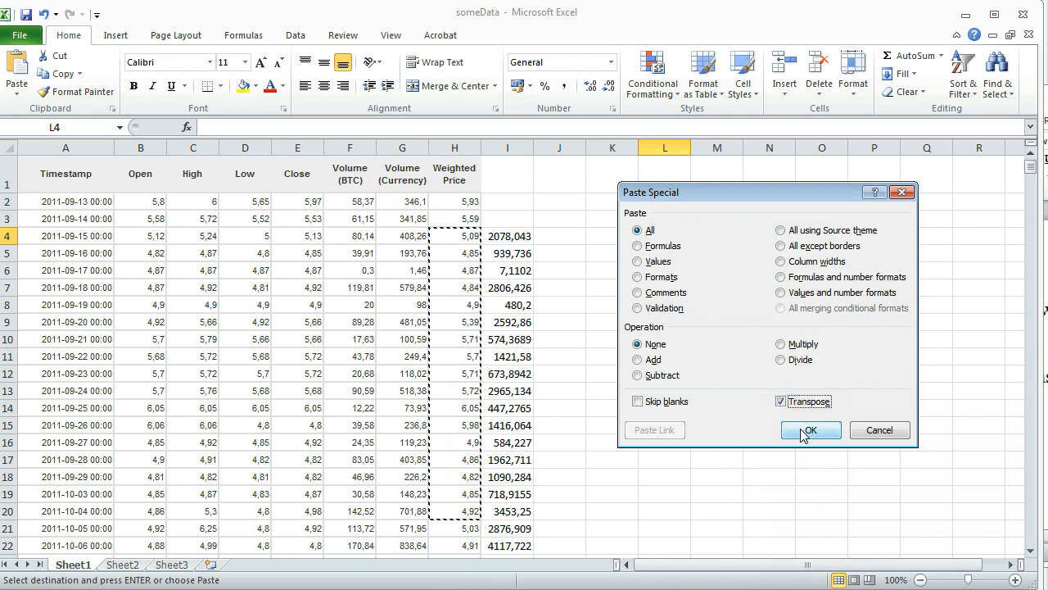
{"action": "left_click", "coordinate": [810, 430]}
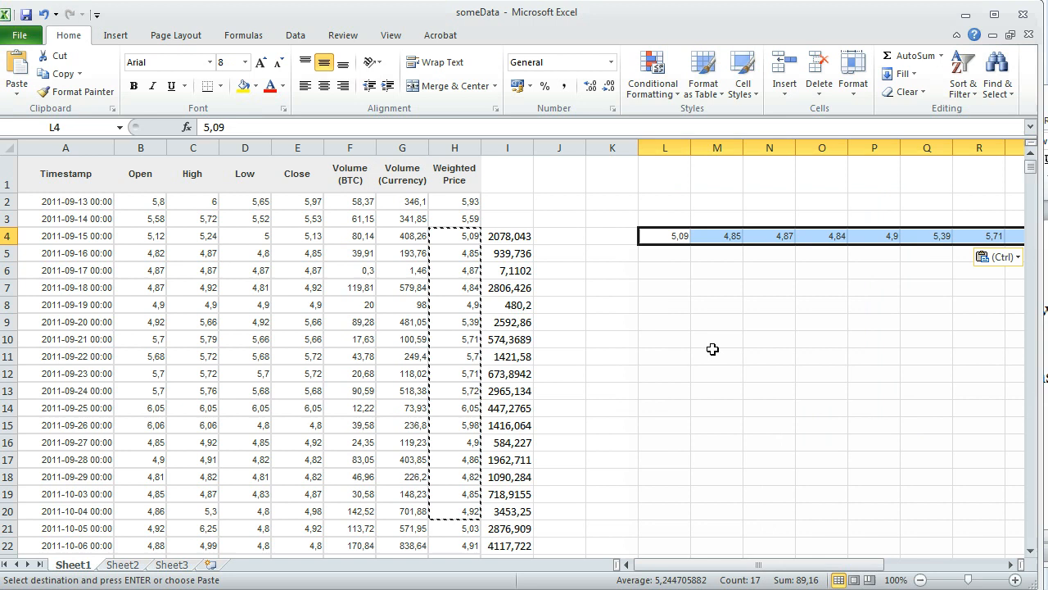
{"action": "left_click", "coordinate": [664, 236]}
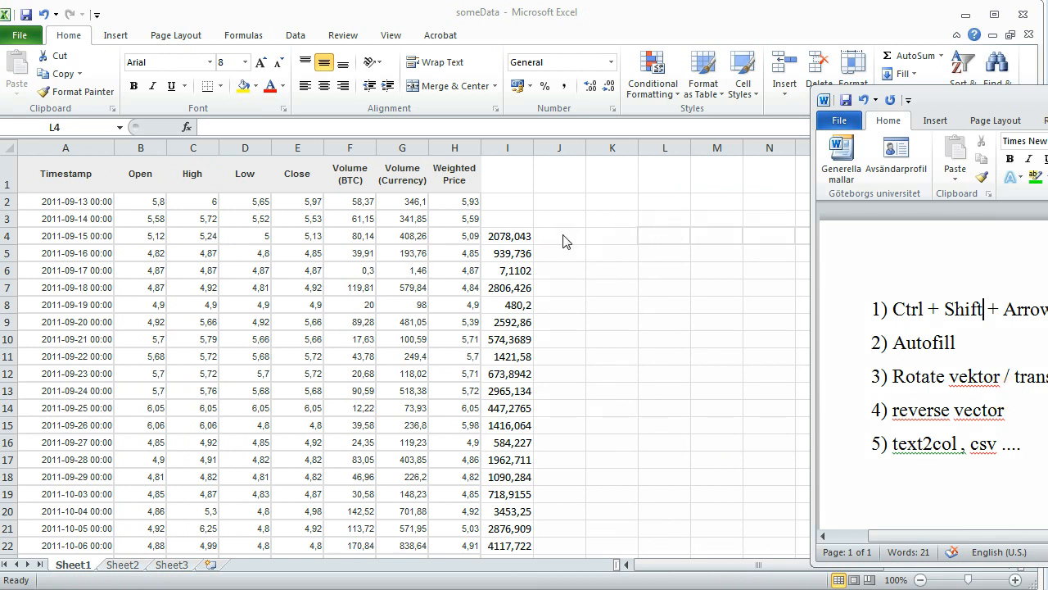
{"action": "mouse_move", "coordinate": [448, 238]}
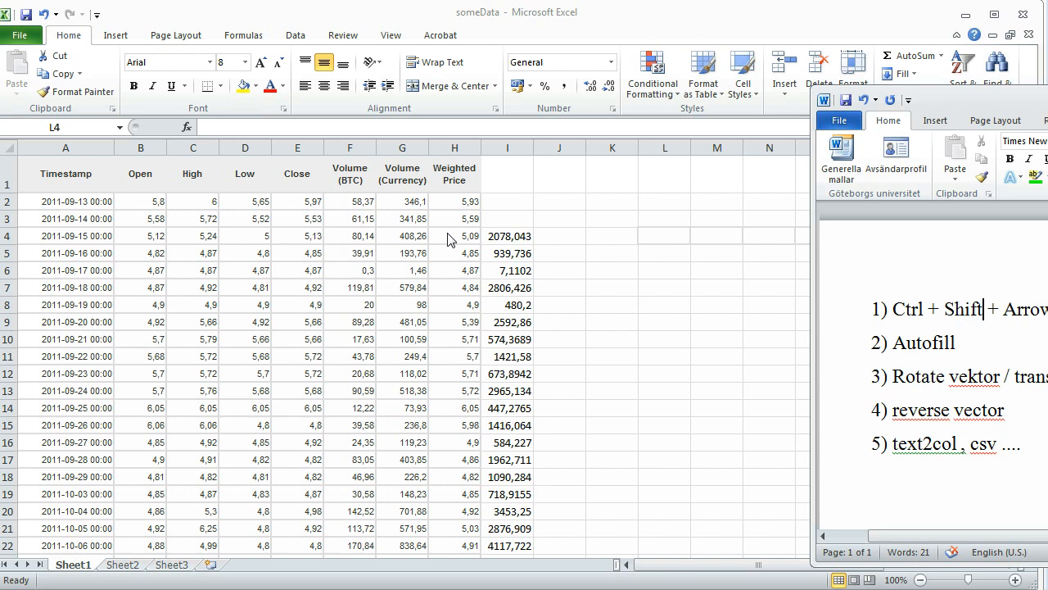
Step: Select column I and delete its leftover numbers
{"action": "left_click", "coordinate": [454, 201]}
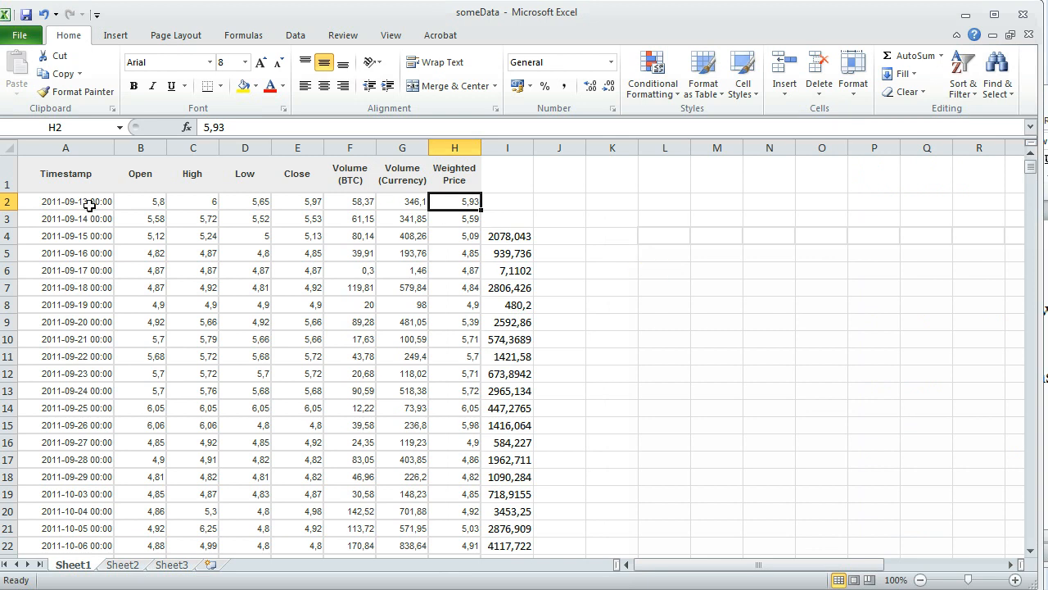
{"action": "mouse_move", "coordinate": [546, 221]}
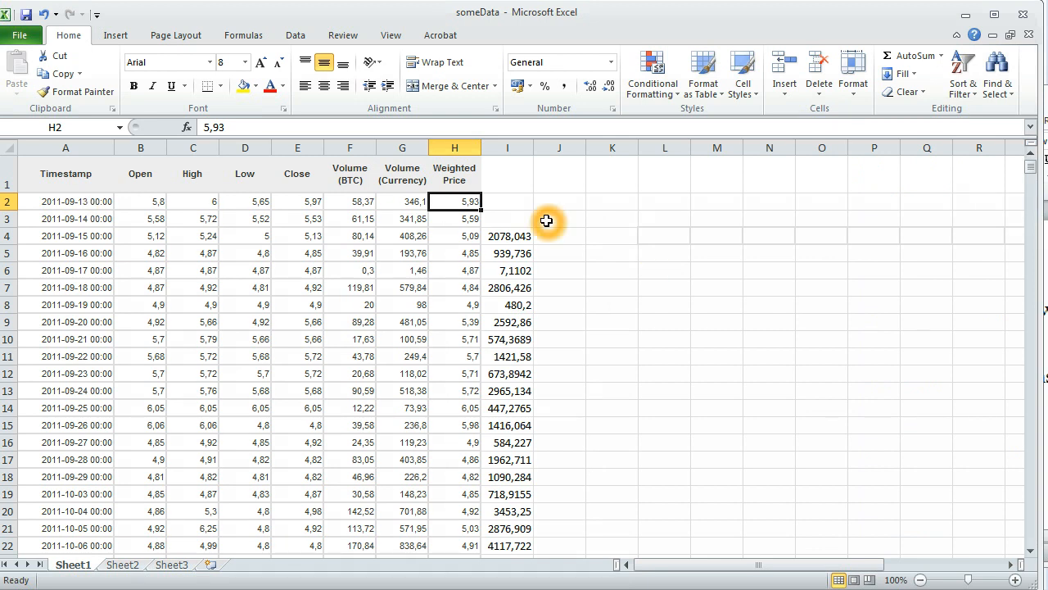
{"action": "left_click", "coordinate": [508, 147]}
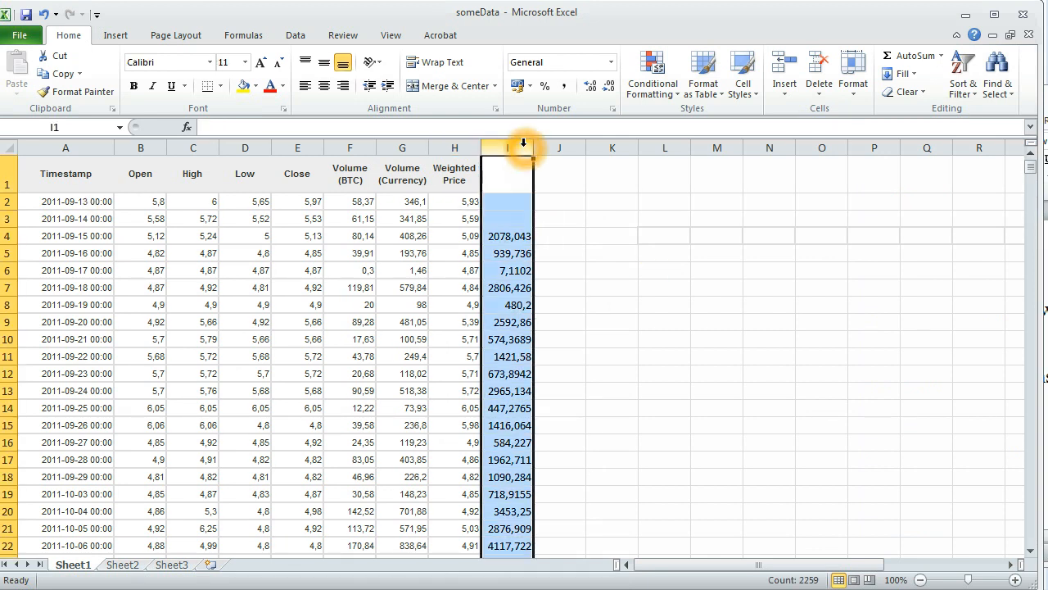
{"action": "left_click", "coordinate": [664, 252]}
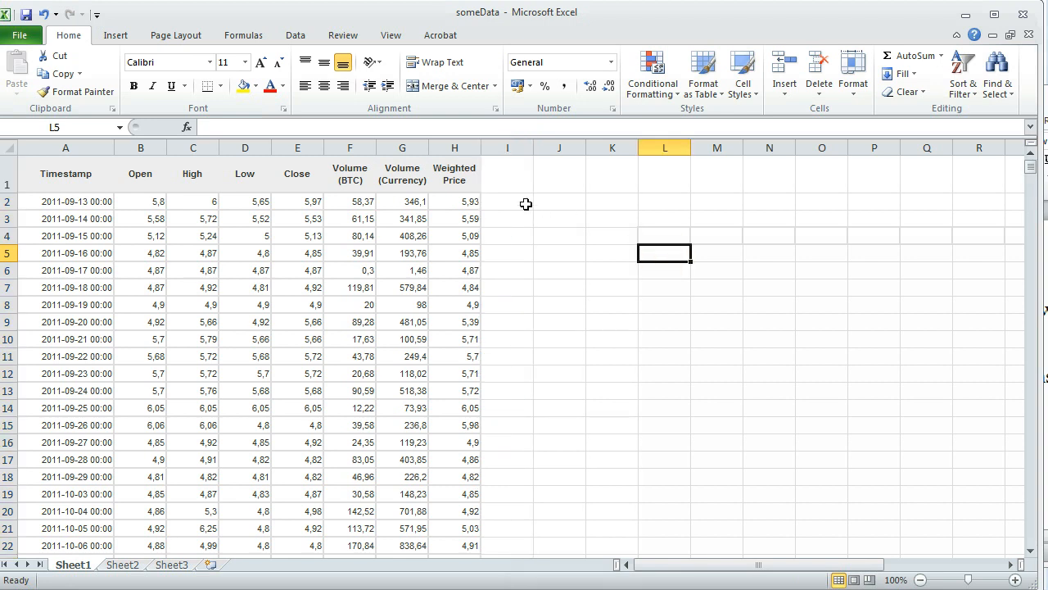
{"action": "left_click", "coordinate": [506, 201]}
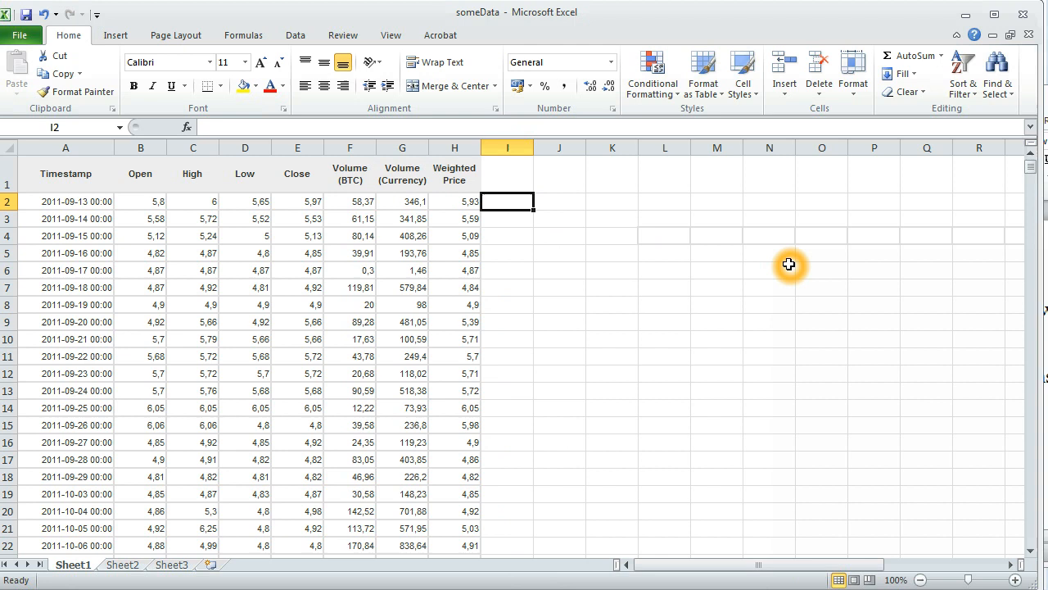
Step: Enter 1 and 2 in I2:I3 and autofill the sequence to the last data row
{"action": "type", "text": "1"}
{"action": "left_click", "coordinate": [507, 218]}
{"action": "type", "text": "2"}
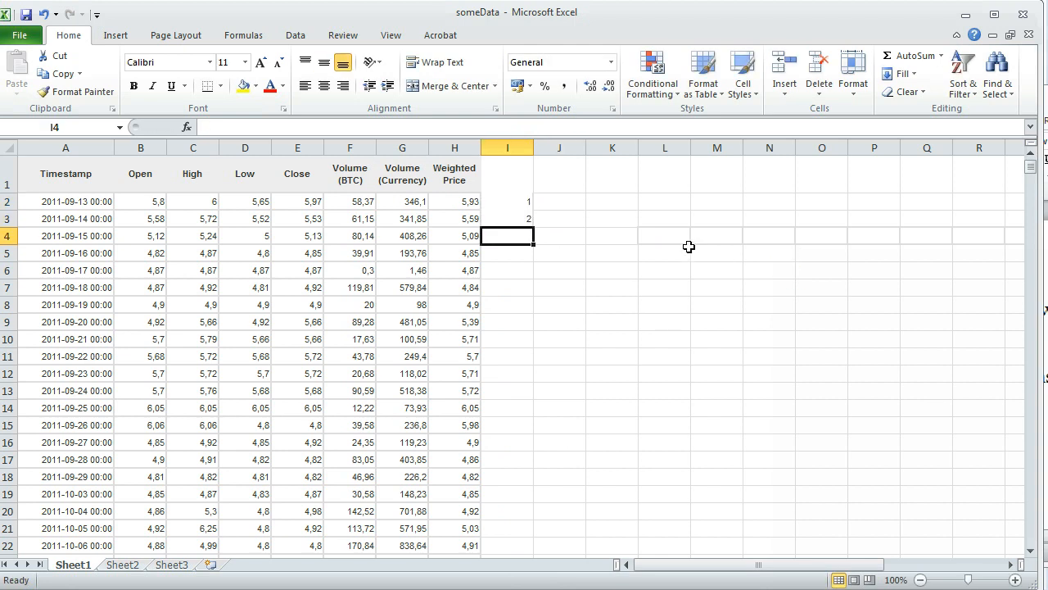
{"action": "left_click_drag", "start_coordinate": [507, 202], "coordinate": [507, 218]}
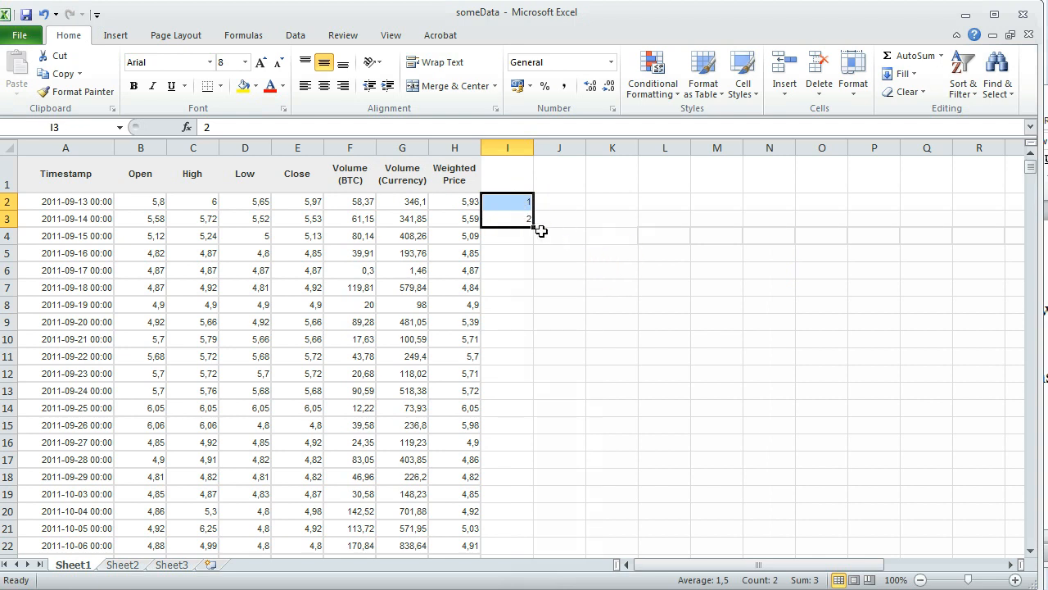
{"action": "left_click_drag", "start_coordinate": [539, 223], "coordinate": [539, 547]}
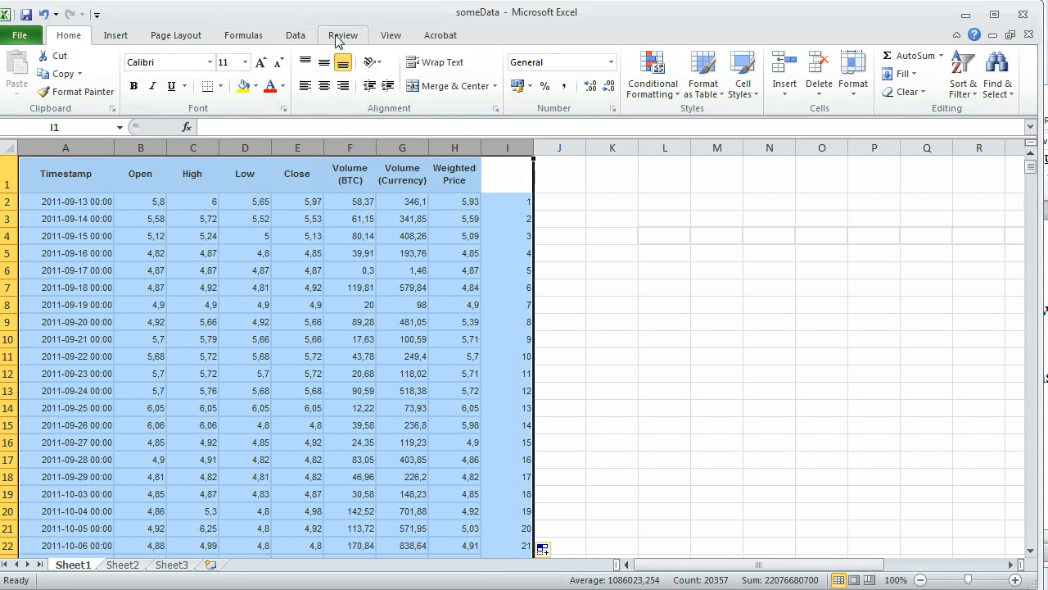
{"action": "left_click", "coordinate": [295, 34]}
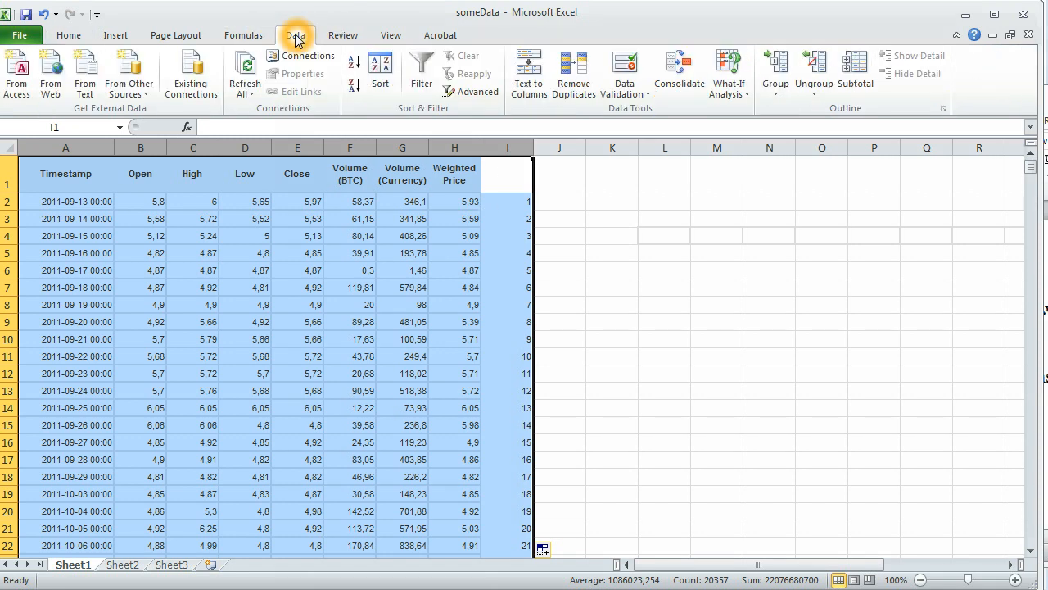
Step: Add a 'sort' header in I1 and sort the table by it, Largest to Smallest
{"action": "left_click", "coordinate": [380, 72]}
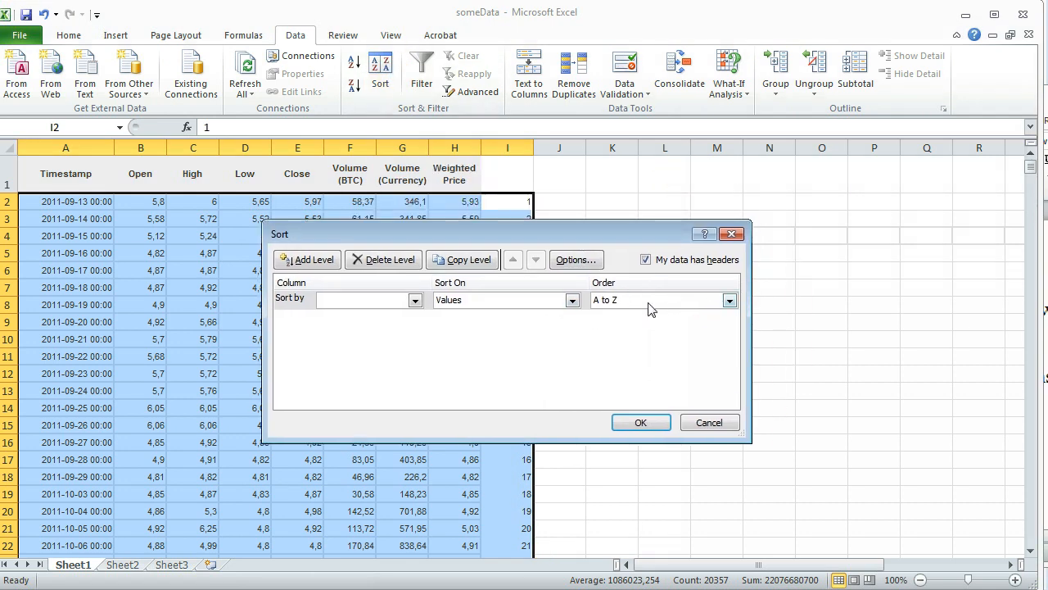
{"action": "mouse_move", "coordinate": [416, 310]}
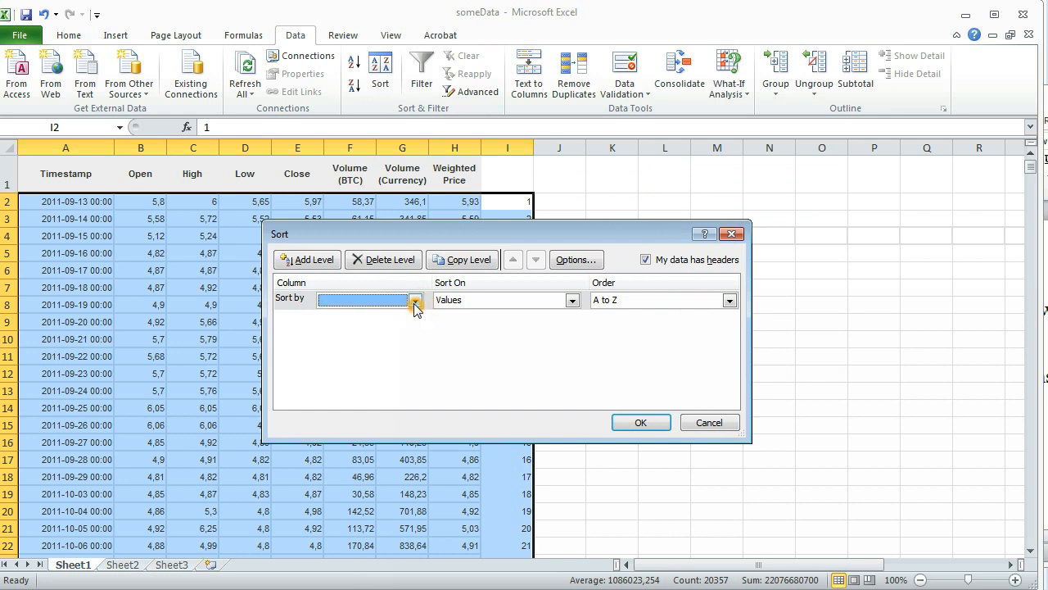
{"action": "mouse_move", "coordinate": [344, 308]}
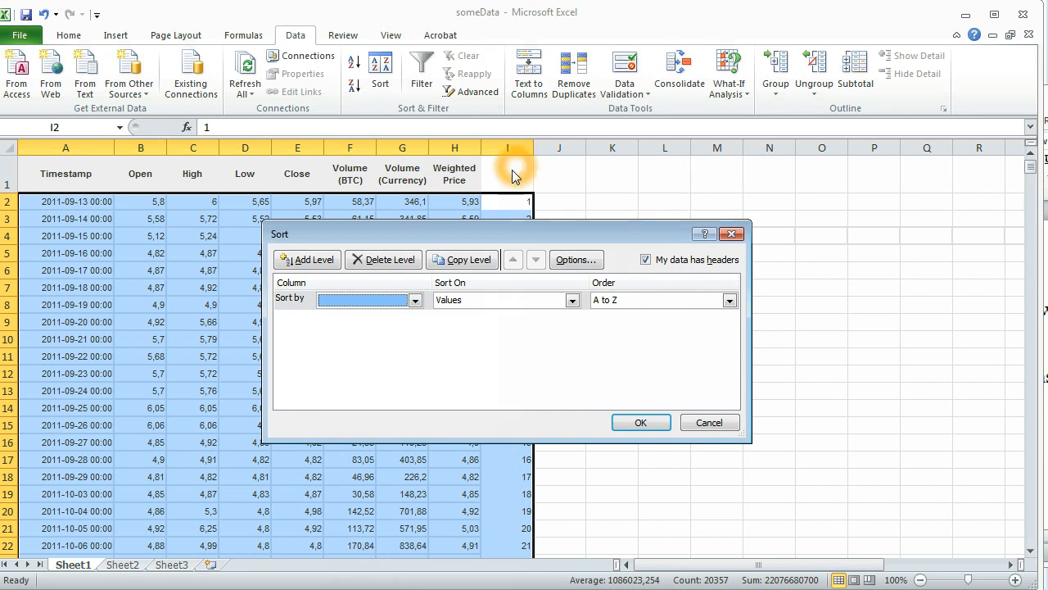
{"action": "left_click", "coordinate": [708, 422]}
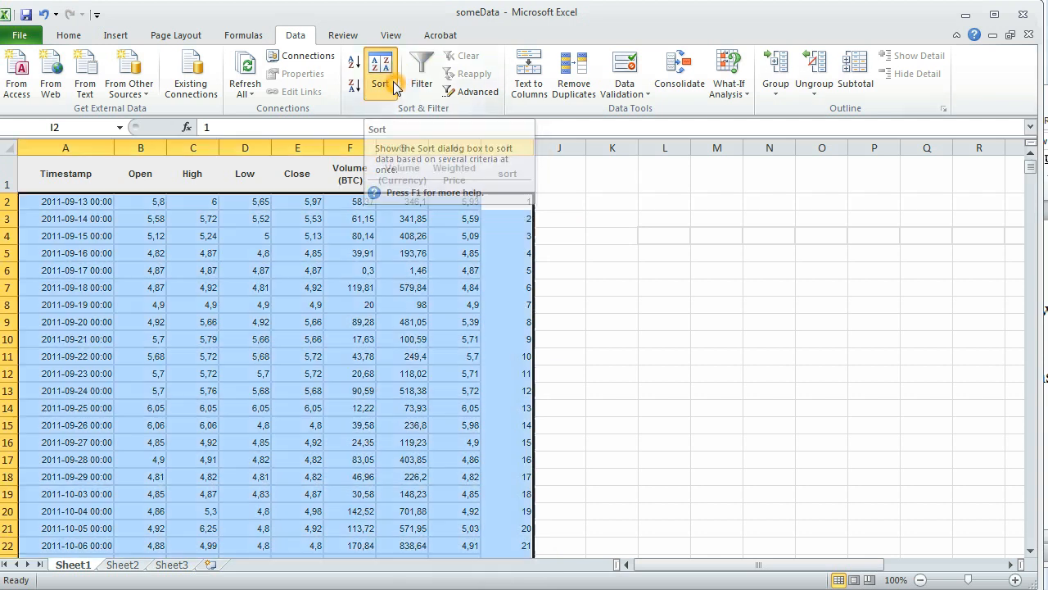
{"action": "left_click", "coordinate": [380, 74]}
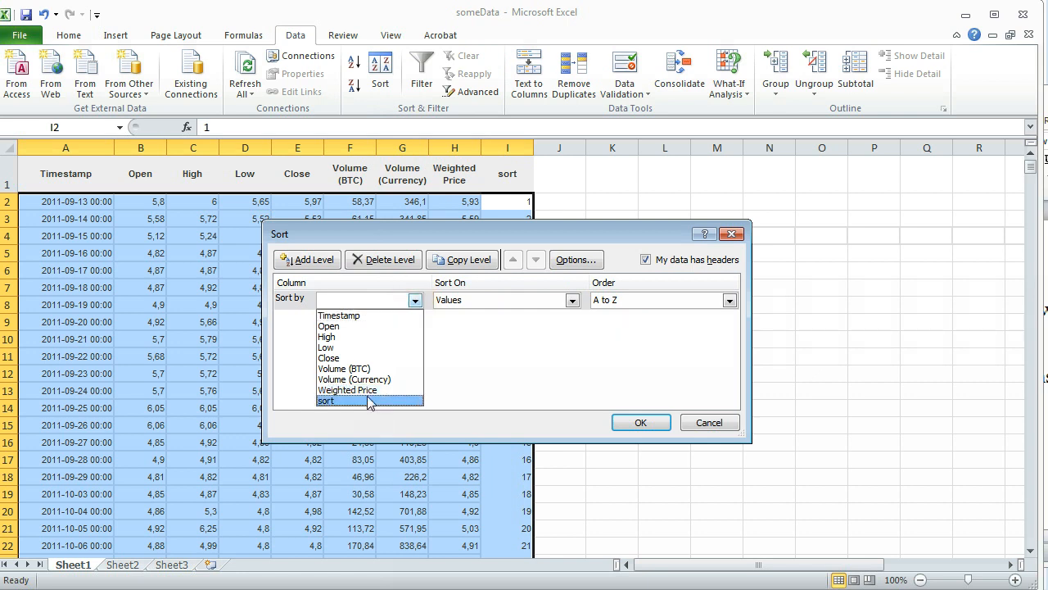
{"action": "left_click", "coordinate": [326, 401]}
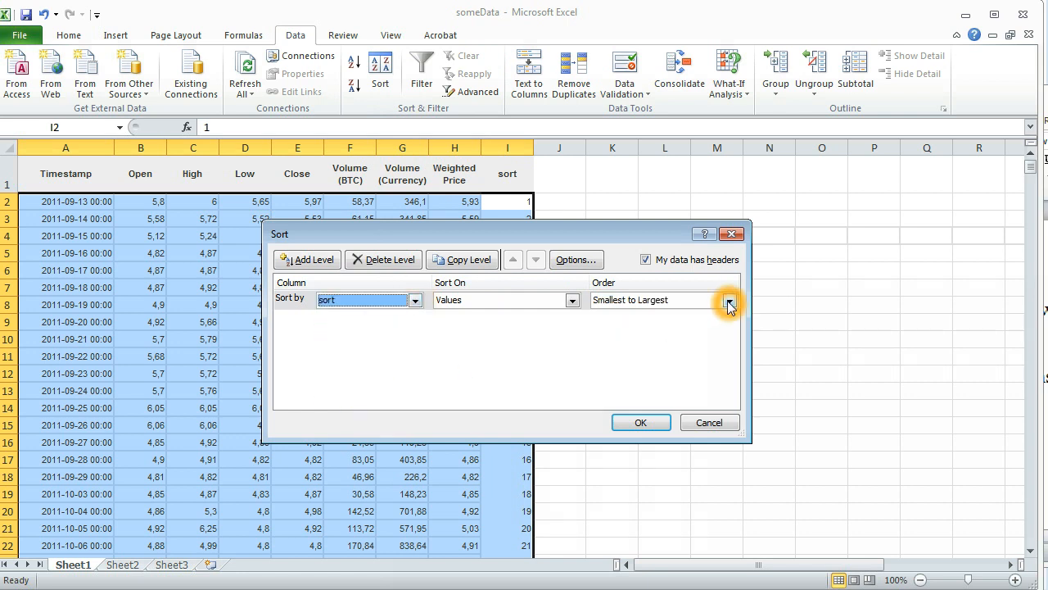
{"action": "left_click", "coordinate": [729, 300]}
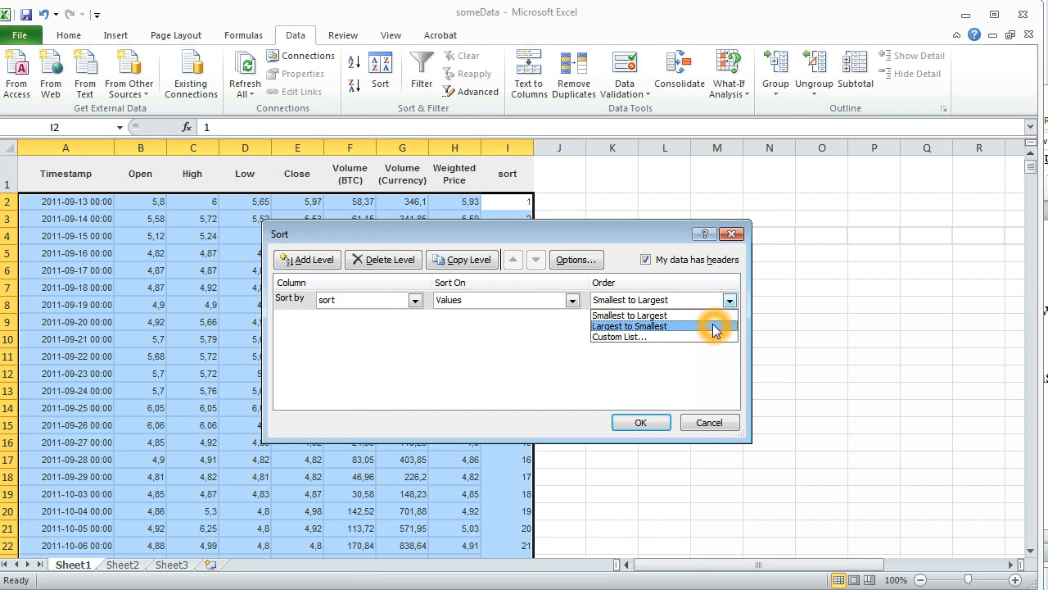
{"action": "mouse_move", "coordinate": [705, 330]}
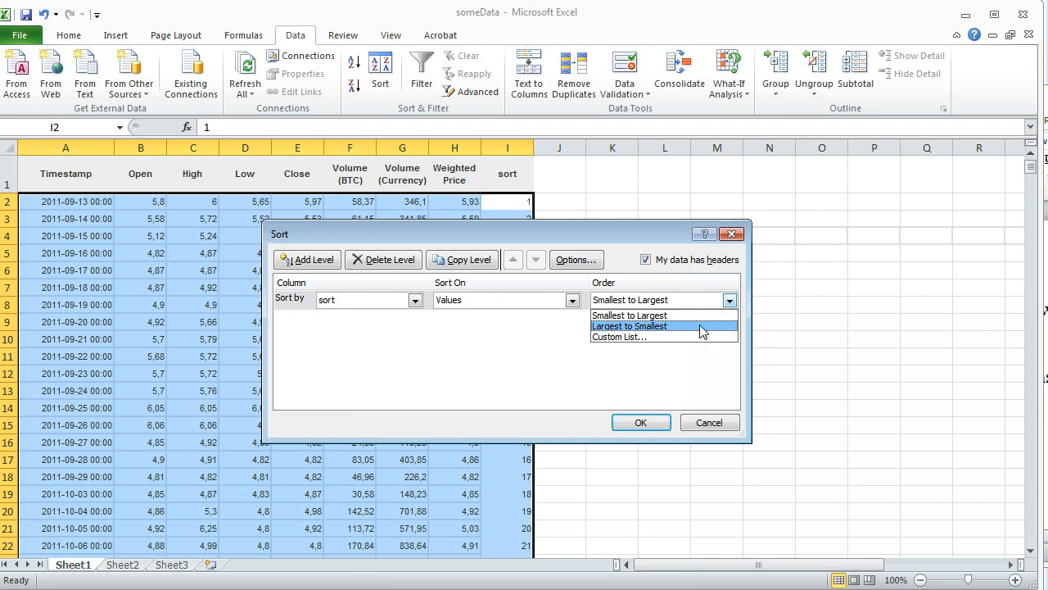
{"action": "left_click", "coordinate": [629, 326]}
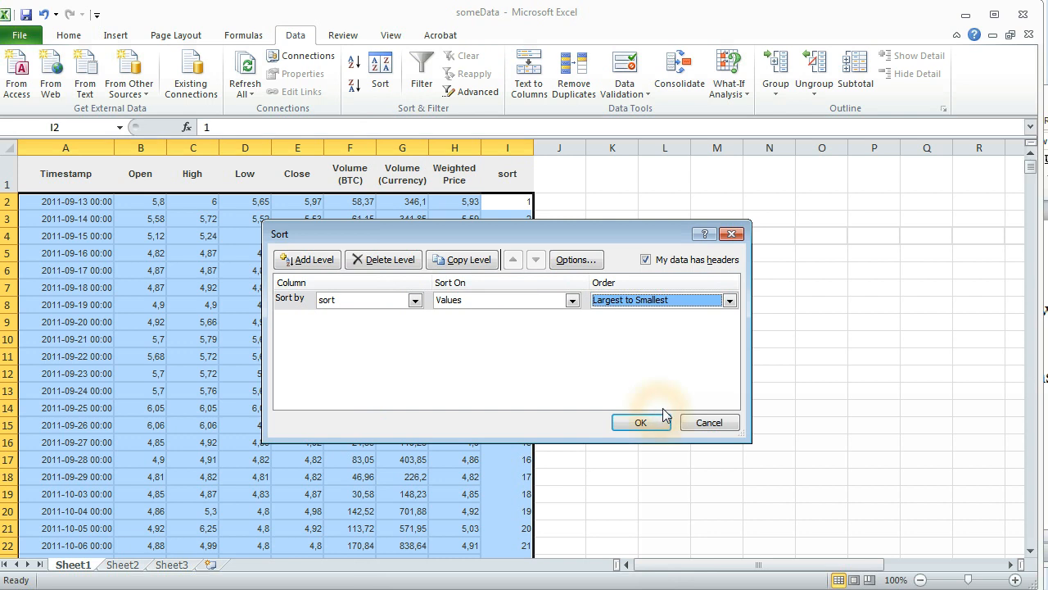
{"action": "left_click", "coordinate": [641, 422]}
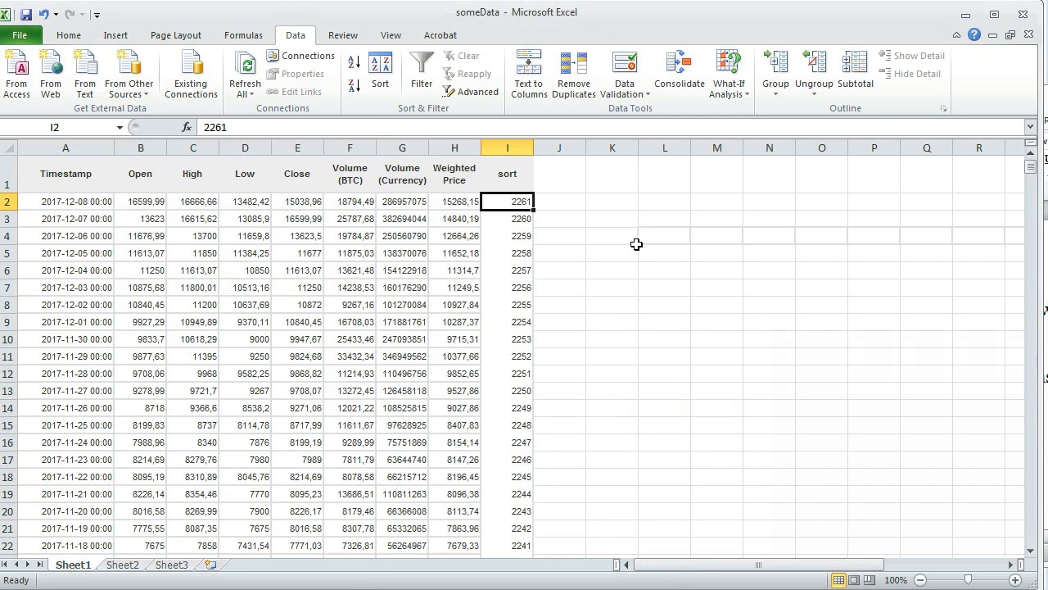
{"action": "mouse_move", "coordinate": [788, 289]}
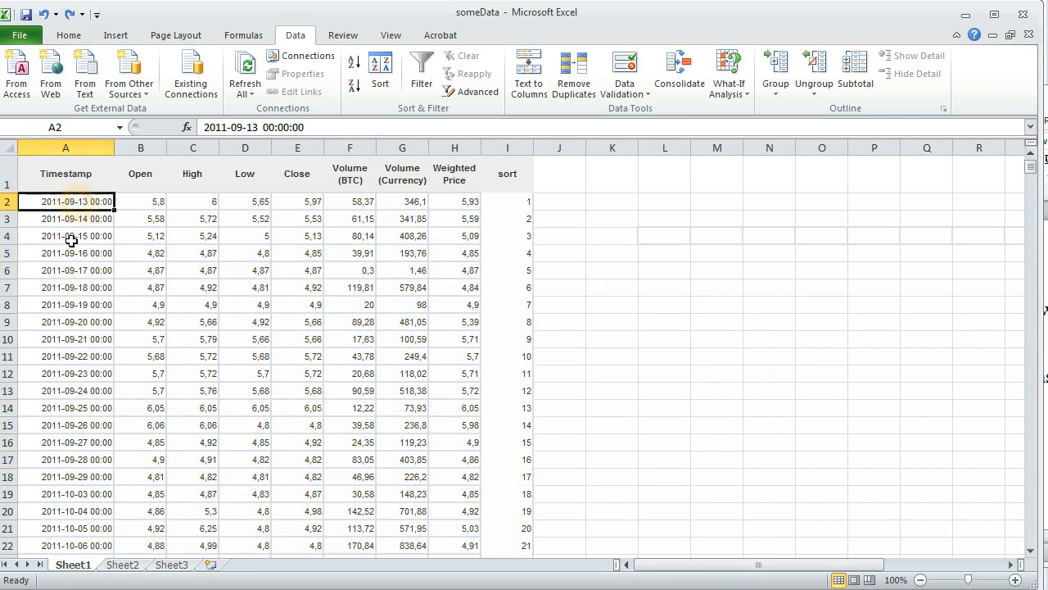
{"action": "mouse_move", "coordinate": [74, 227]}
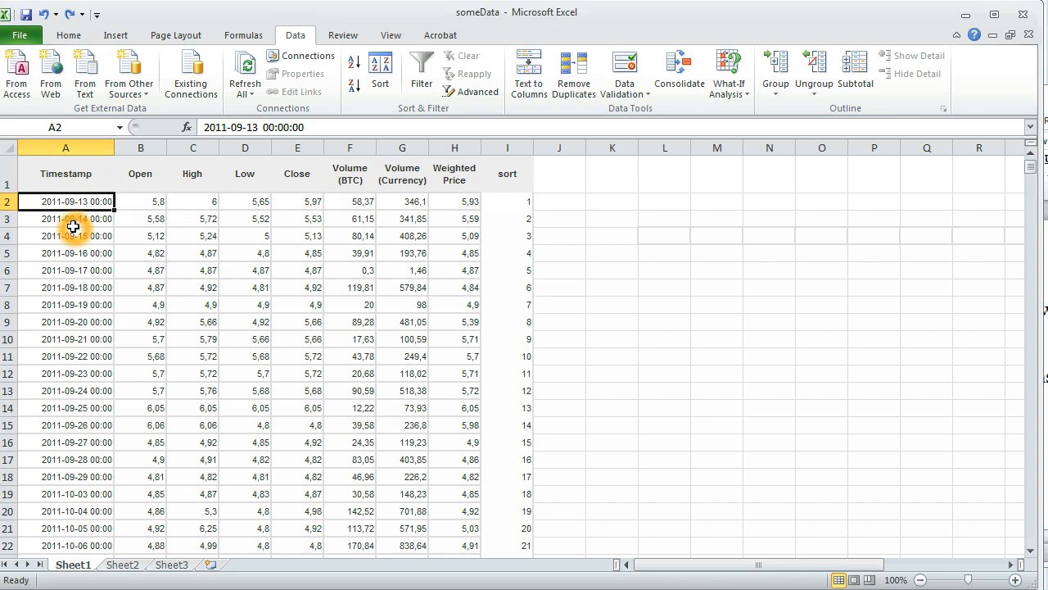
Step: Copy Sheet2's comma-separated column A entries and paste them into a new Notepad document
{"action": "left_click", "coordinate": [507, 147]}
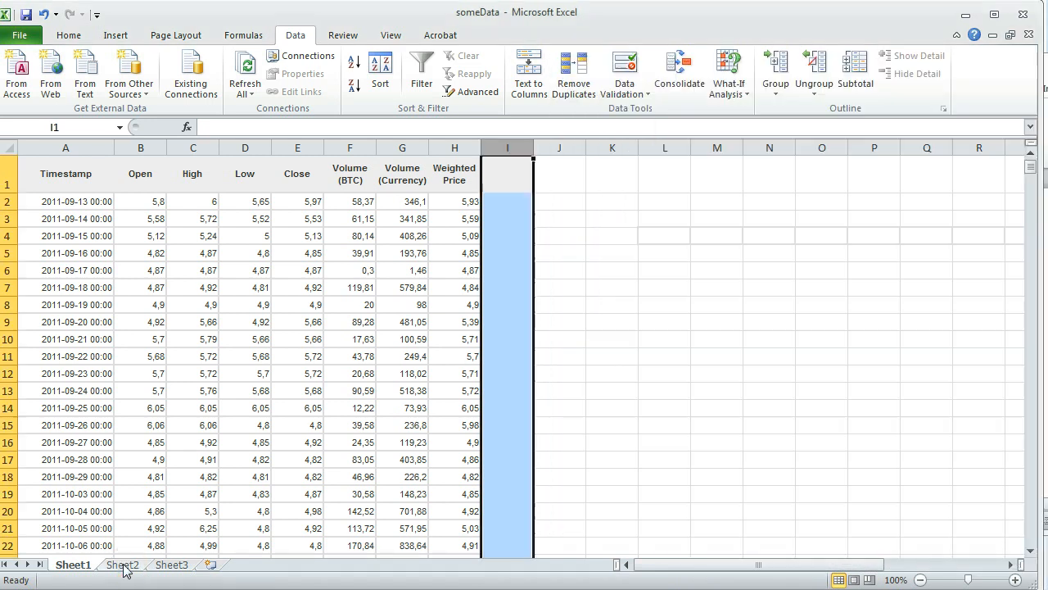
{"action": "left_click", "coordinate": [122, 564]}
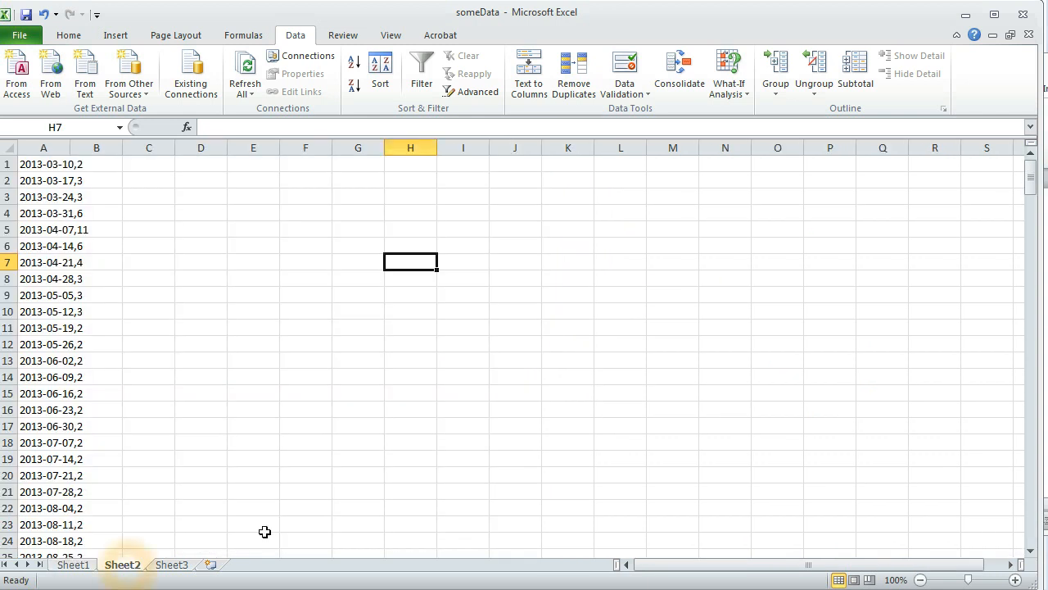
{"action": "left_click", "coordinate": [463, 344]}
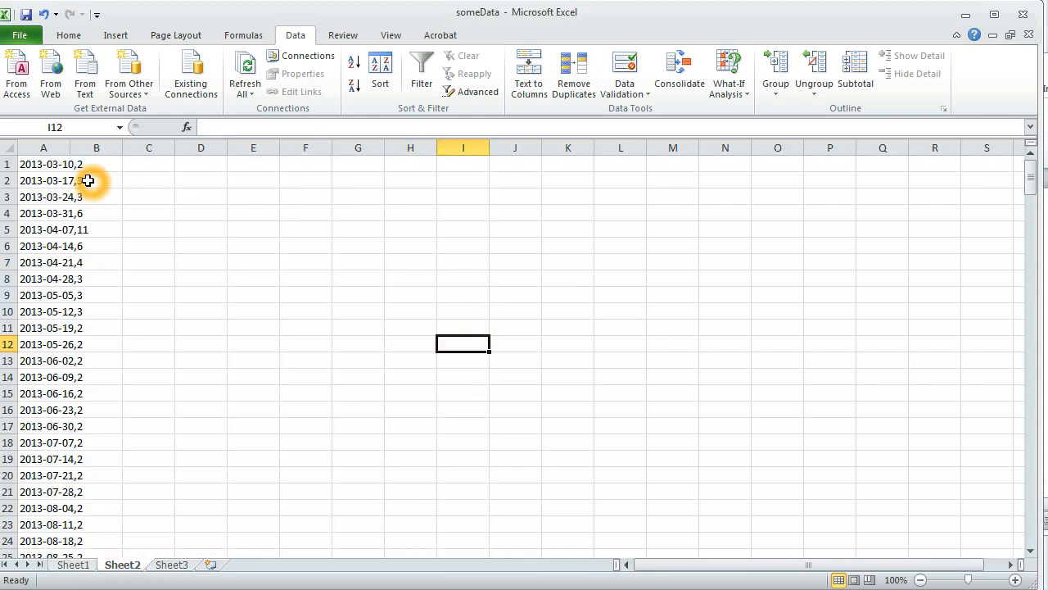
{"action": "mouse_move", "coordinate": [132, 196]}
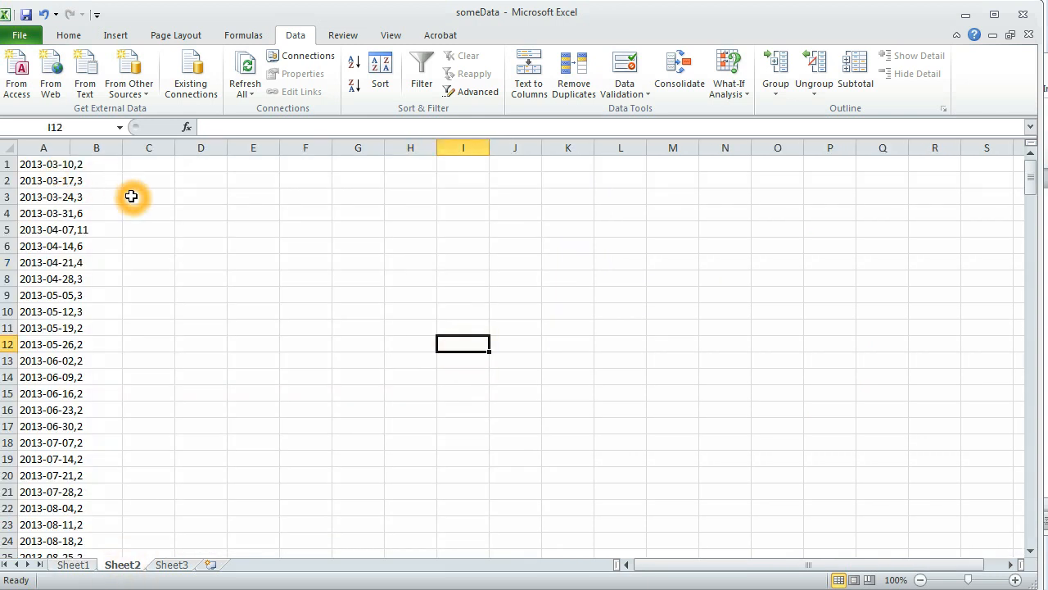
{"action": "mouse_move", "coordinate": [41, 169]}
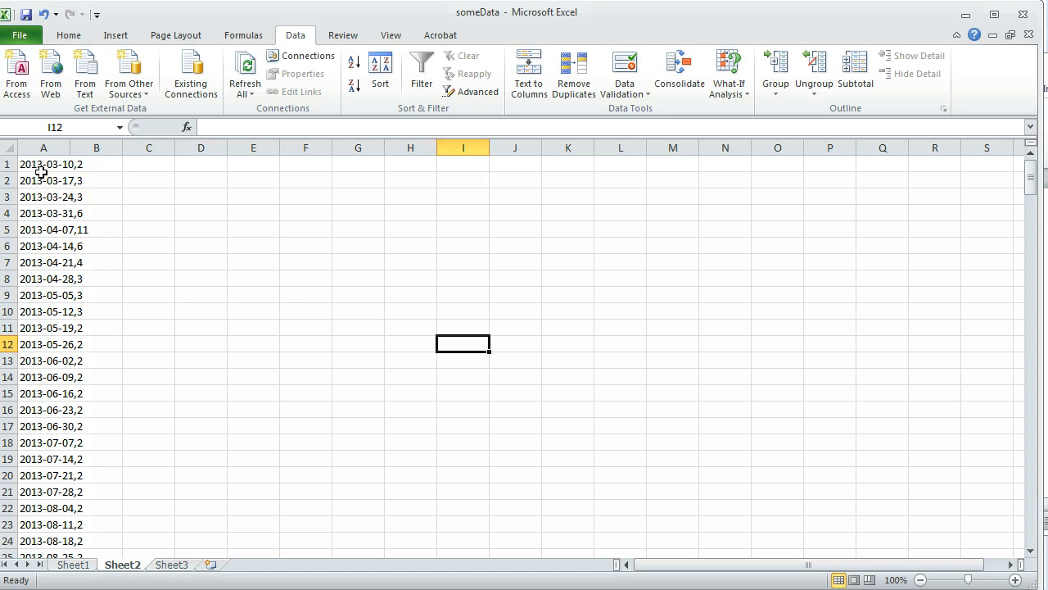
{"action": "left_click", "coordinate": [43, 164]}
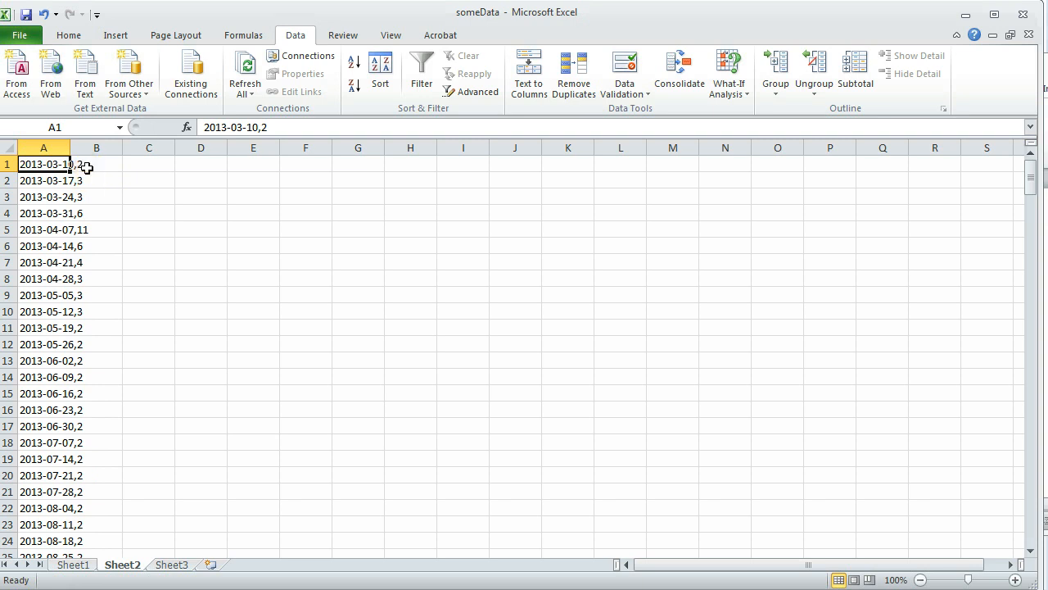
{"action": "mouse_move", "coordinate": [94, 181]}
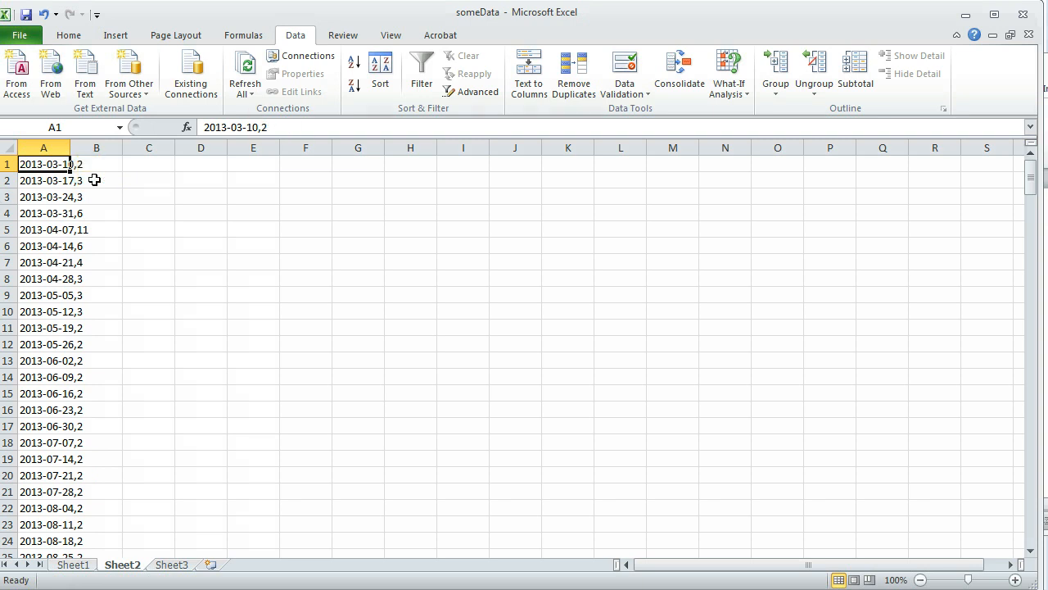
{"action": "left_click", "coordinate": [253, 245]}
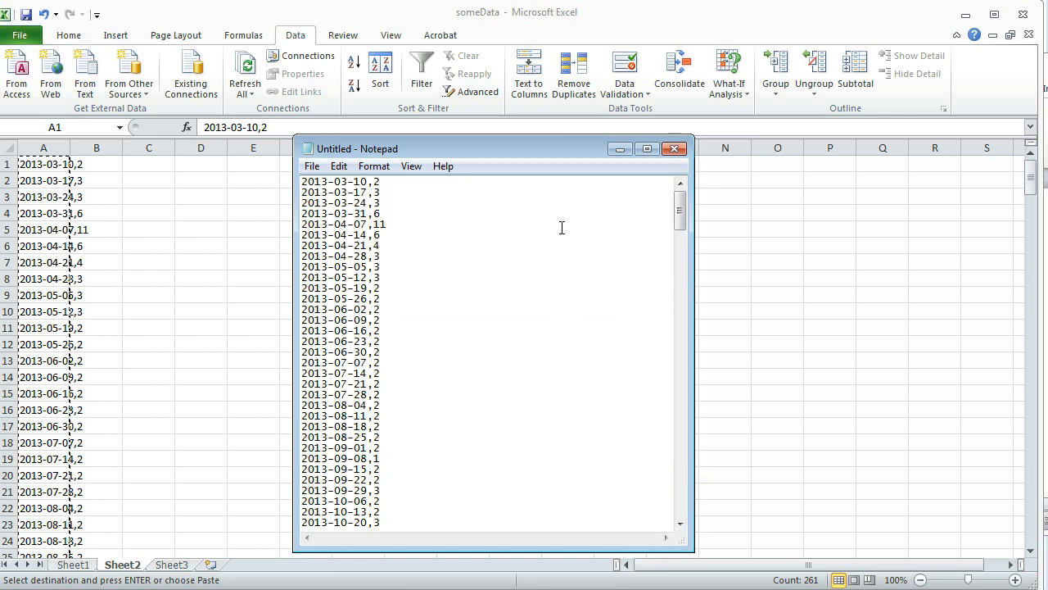
Step: Save the pasted lines as data.txt in exceltips, overwriting the existing file
{"action": "left_click", "coordinate": [311, 166]}
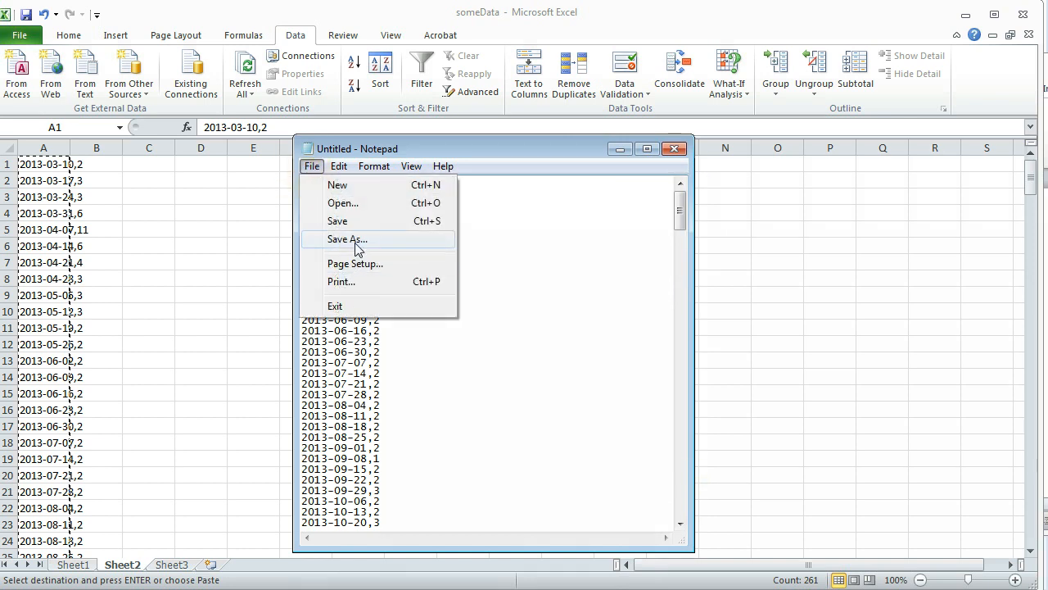
{"action": "left_click", "coordinate": [347, 238]}
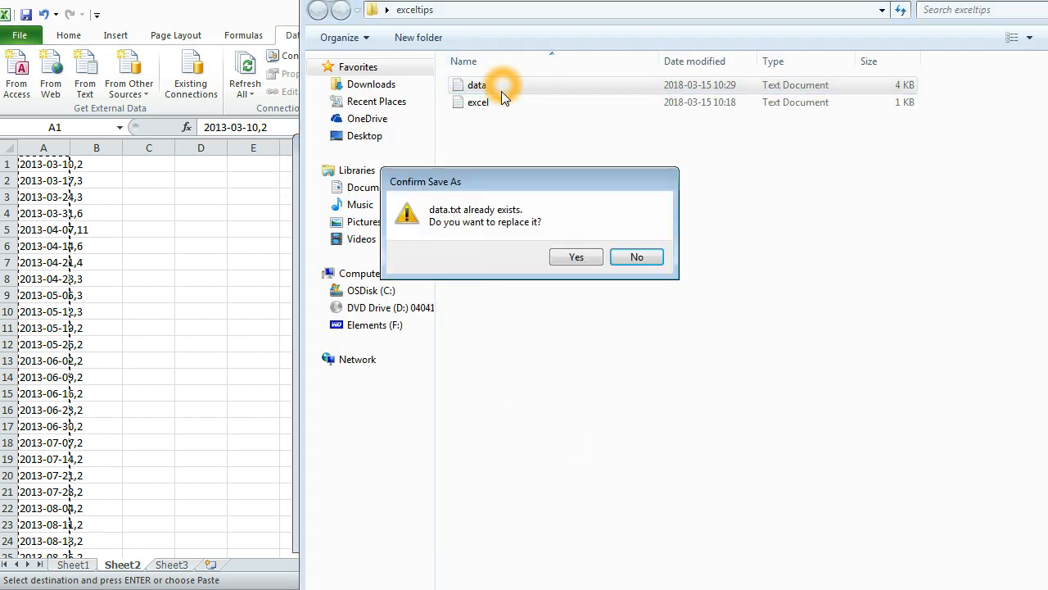
{"action": "left_click", "coordinate": [575, 257]}
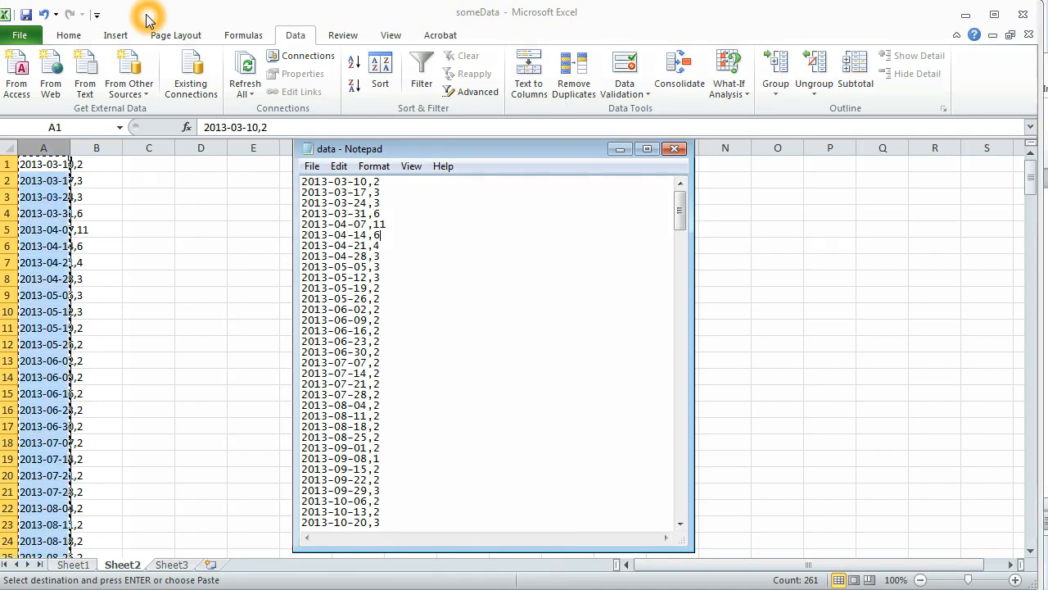
Step: Open data.txt in Excel after switching the file type filter to All Files
{"action": "left_click", "coordinate": [20, 35]}
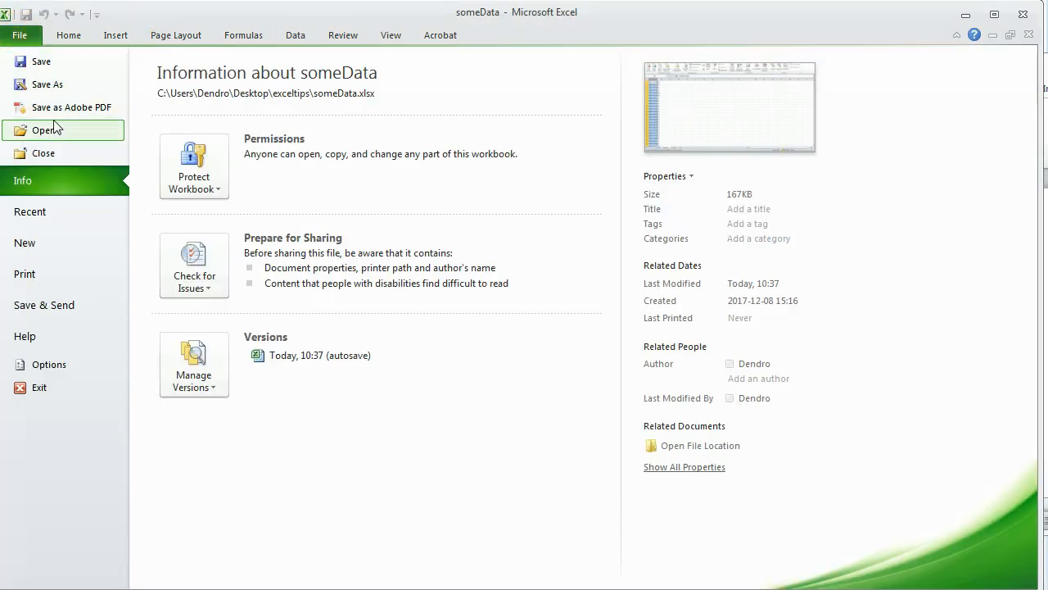
{"action": "left_click", "coordinate": [43, 130]}
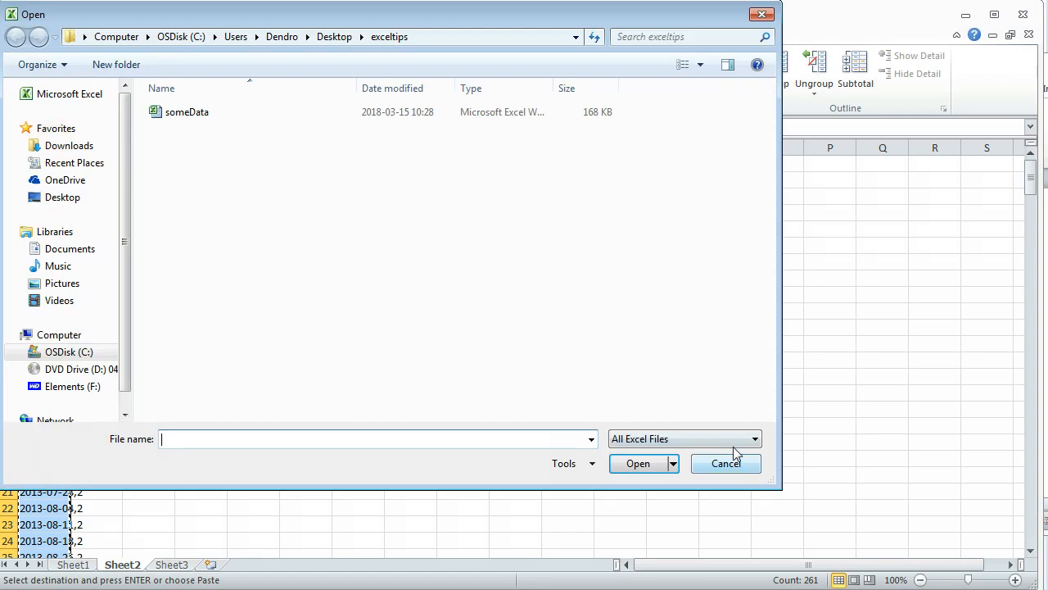
{"action": "left_click", "coordinate": [751, 438]}
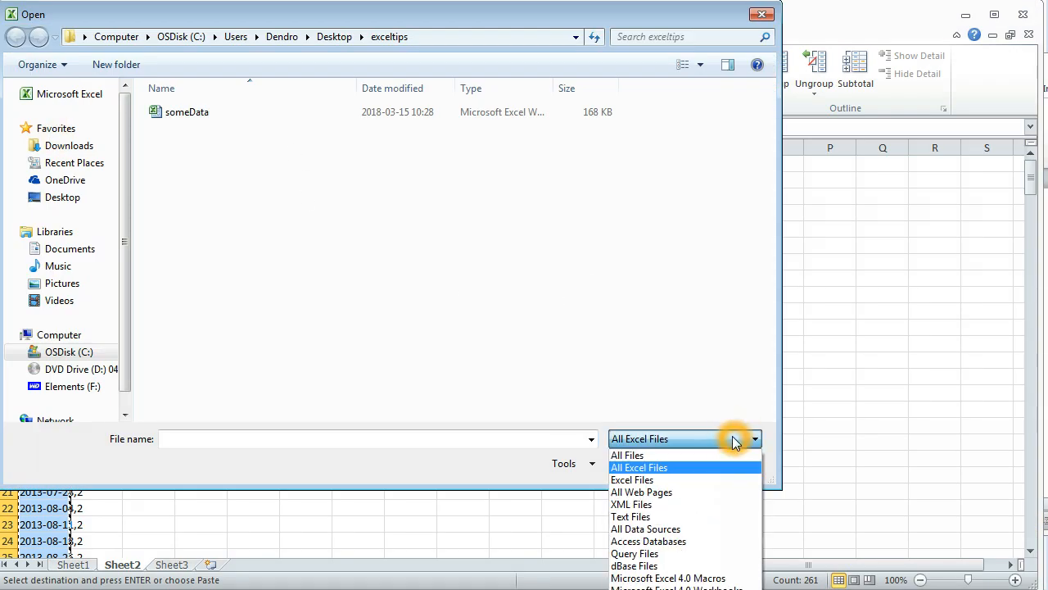
{"action": "mouse_move", "coordinate": [716, 453]}
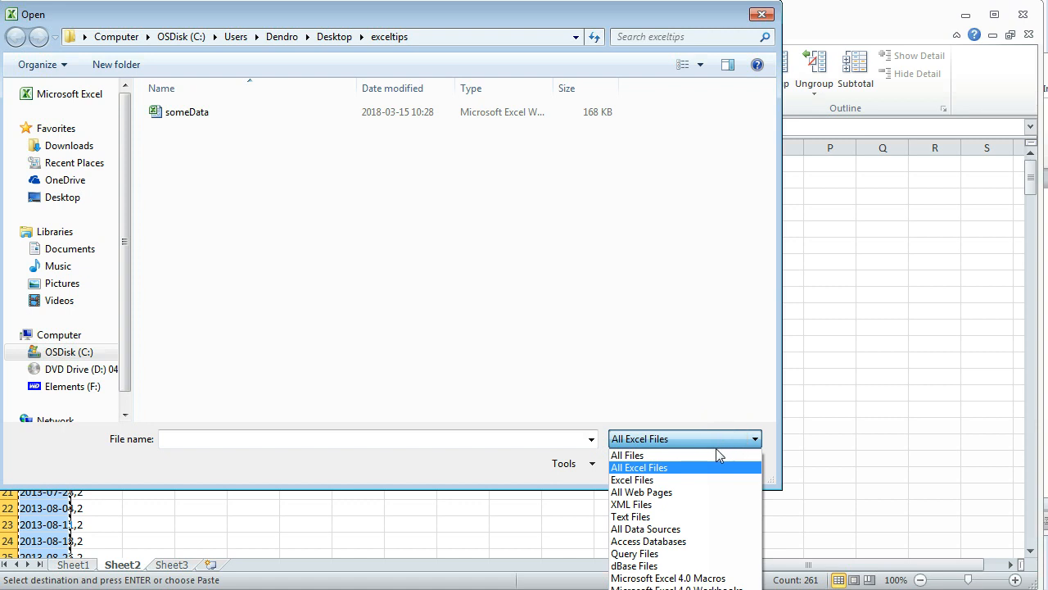
{"action": "left_click", "coordinate": [626, 454]}
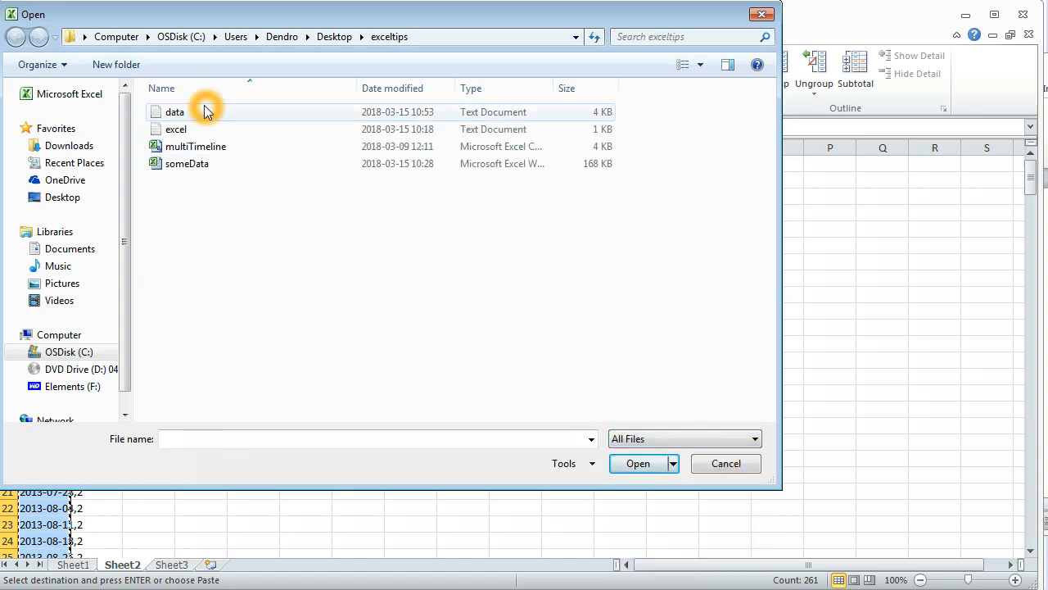
{"action": "left_click", "coordinate": [637, 464]}
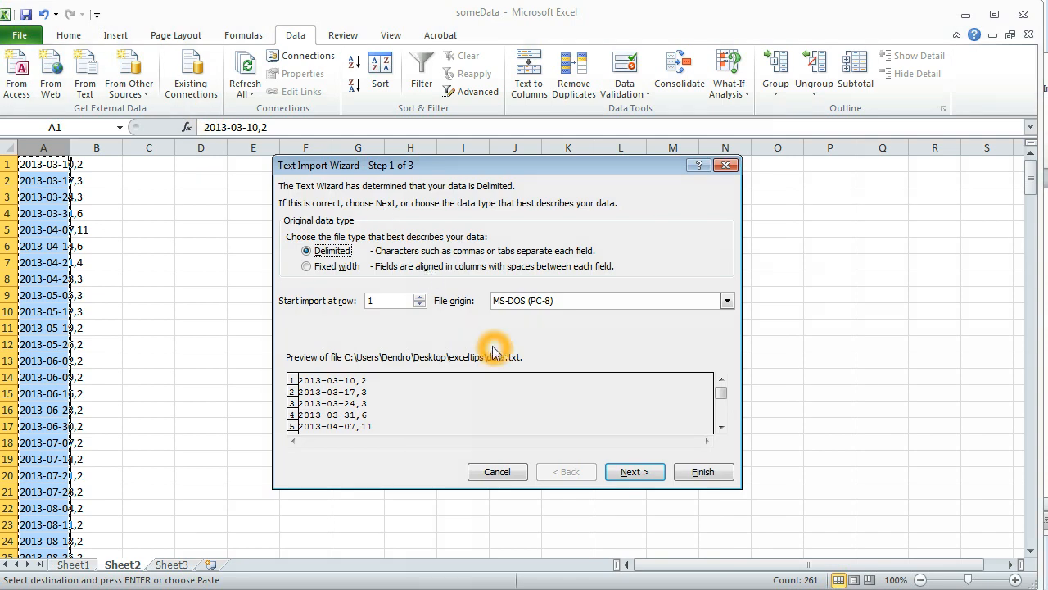
{"action": "mouse_move", "coordinate": [585, 368]}
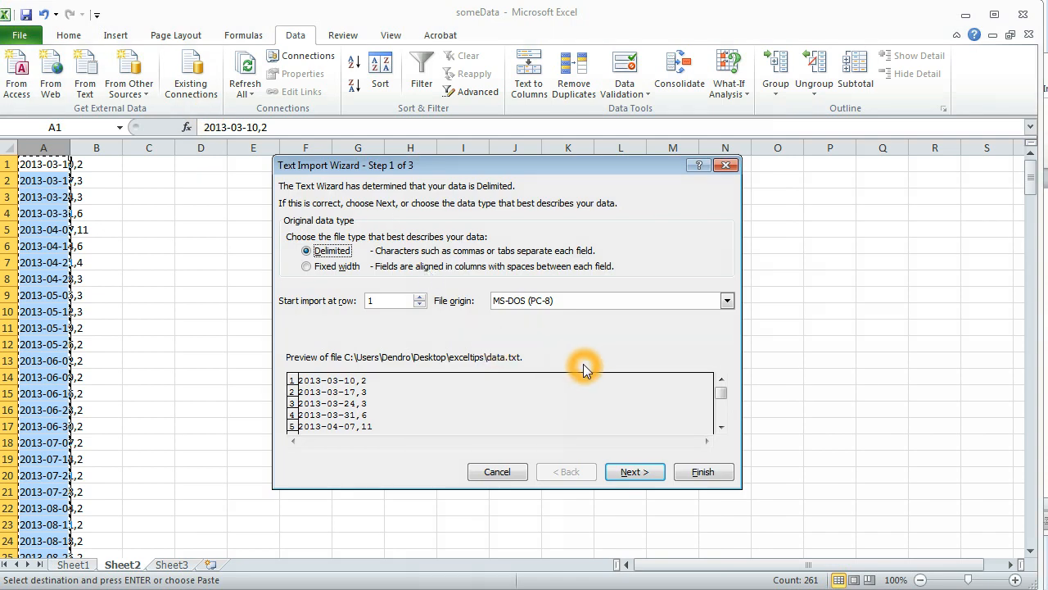
{"action": "mouse_move", "coordinate": [361, 391]}
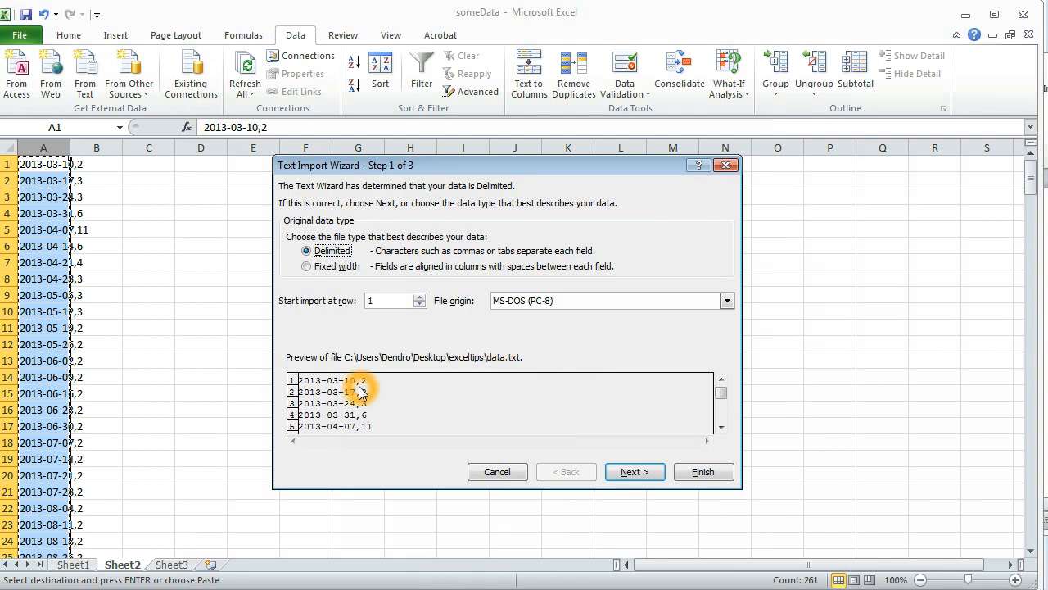
Step: Finish the Text Import Wizard with Comma as the delimiter
{"action": "left_click", "coordinate": [635, 471]}
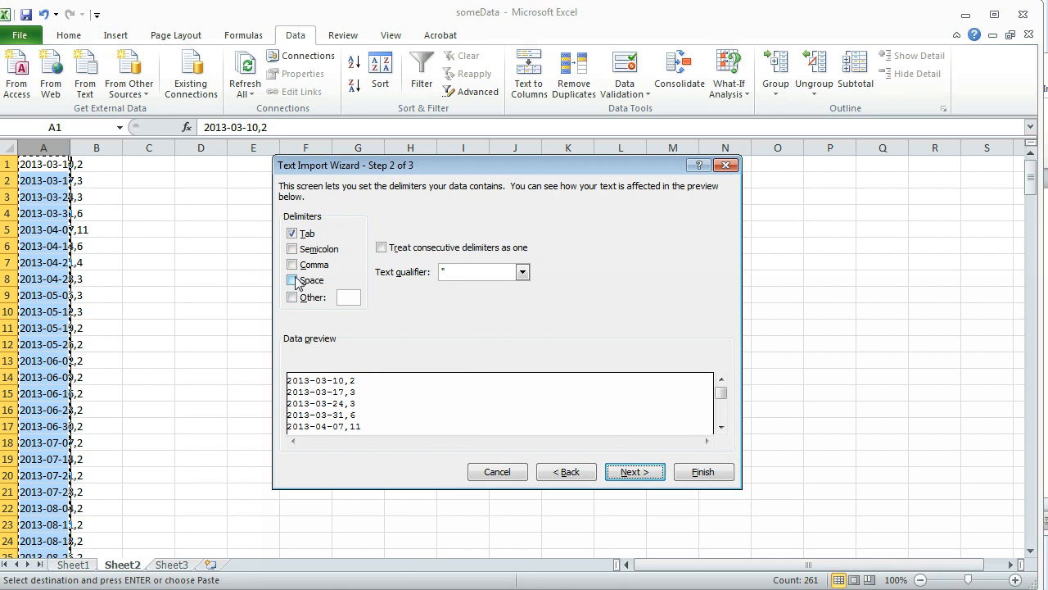
{"action": "left_click", "coordinate": [292, 265]}
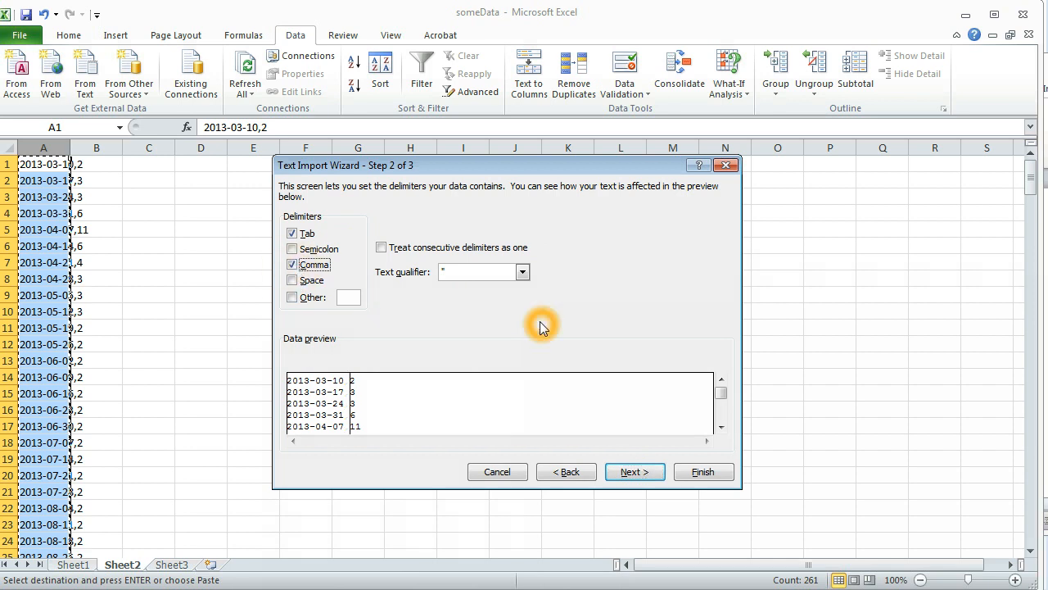
{"action": "mouse_move", "coordinate": [336, 367]}
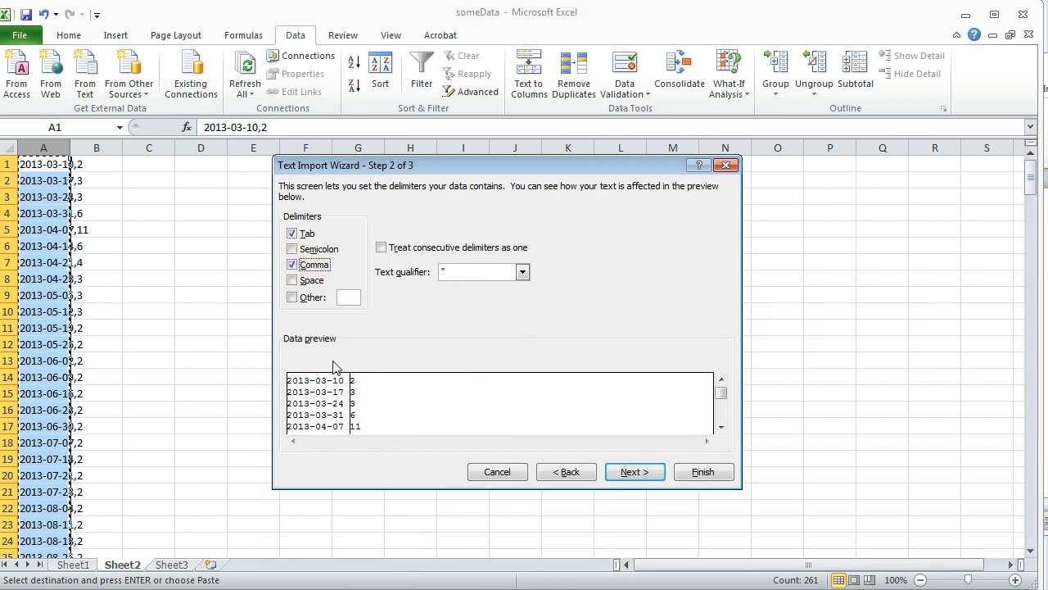
{"action": "left_click", "coordinate": [635, 471]}
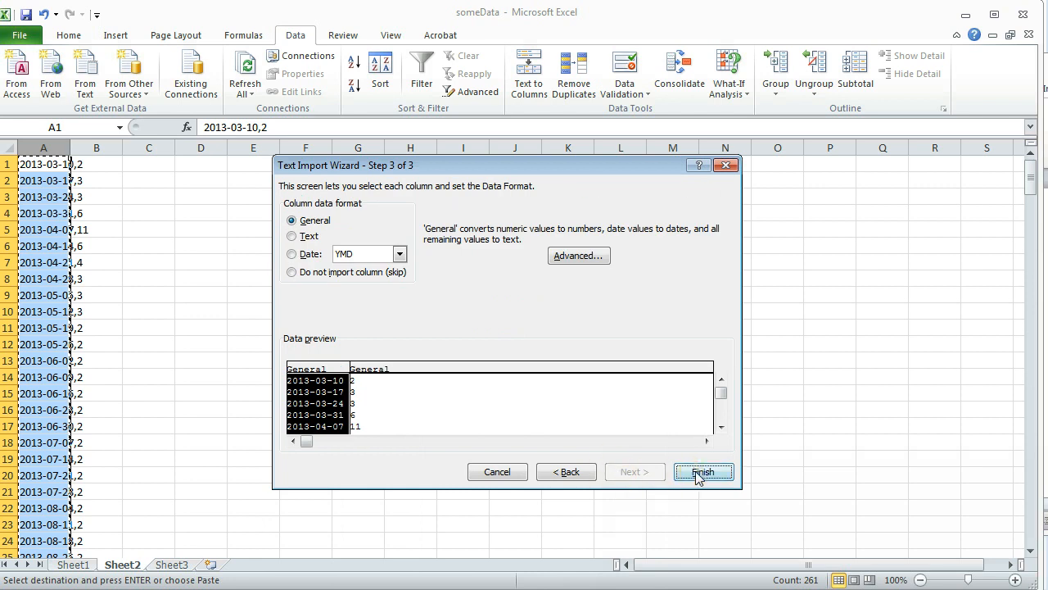
{"action": "left_click", "coordinate": [703, 472]}
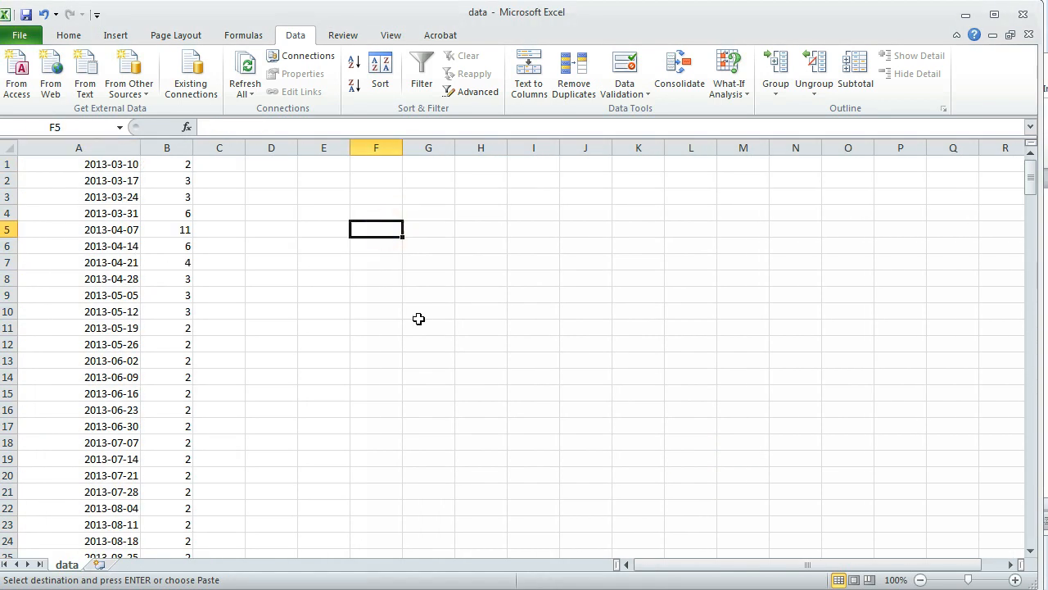
{"action": "mouse_move", "coordinate": [1010, 67]}
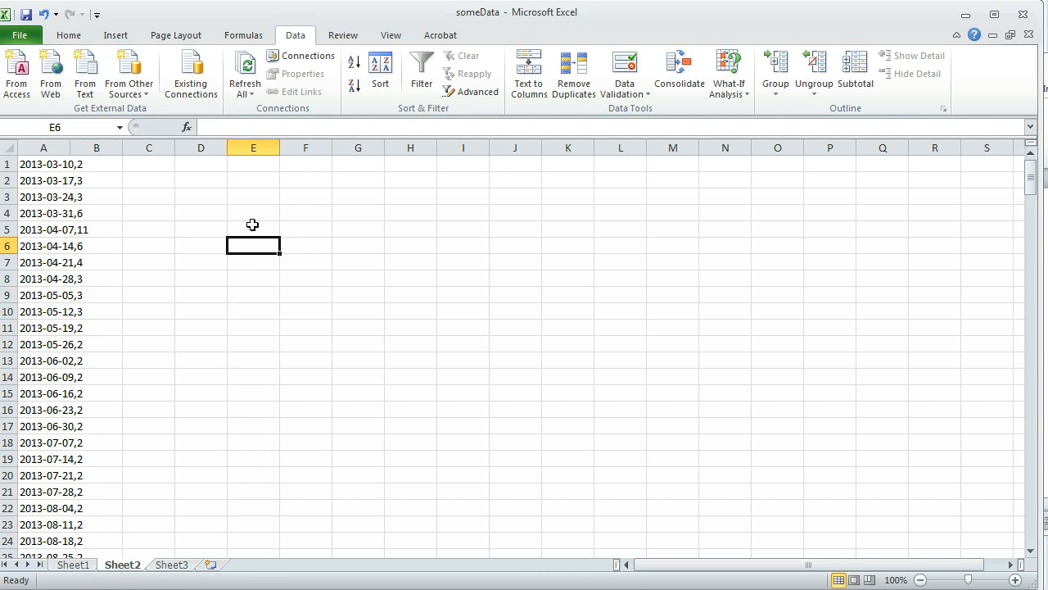
Step: Select column A on Sheet2 and launch the Text to Columns wizard from the Data tab
{"action": "left_click", "coordinate": [44, 148]}
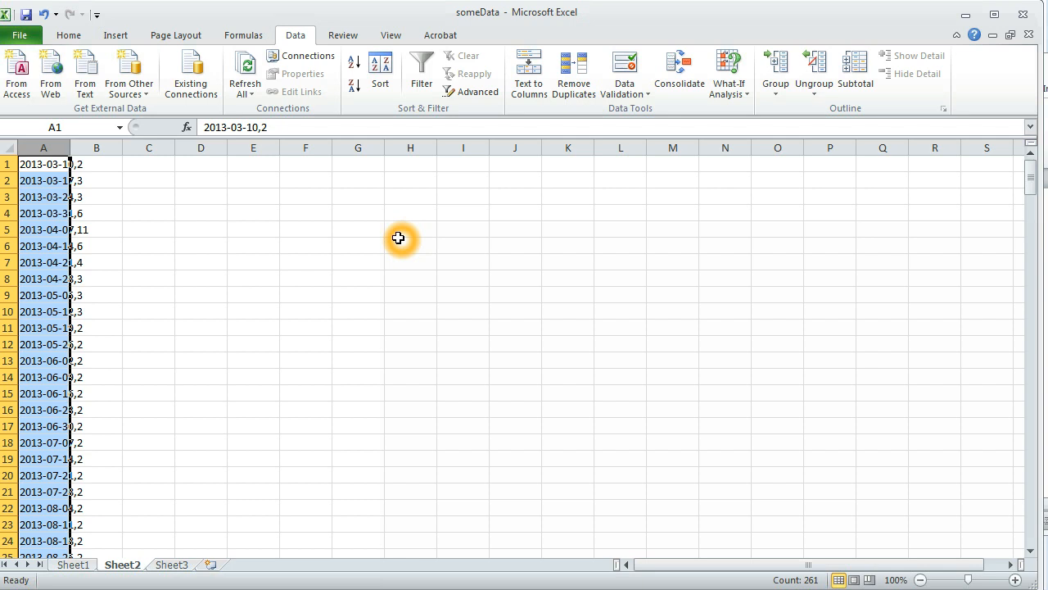
{"action": "left_click", "coordinate": [342, 35]}
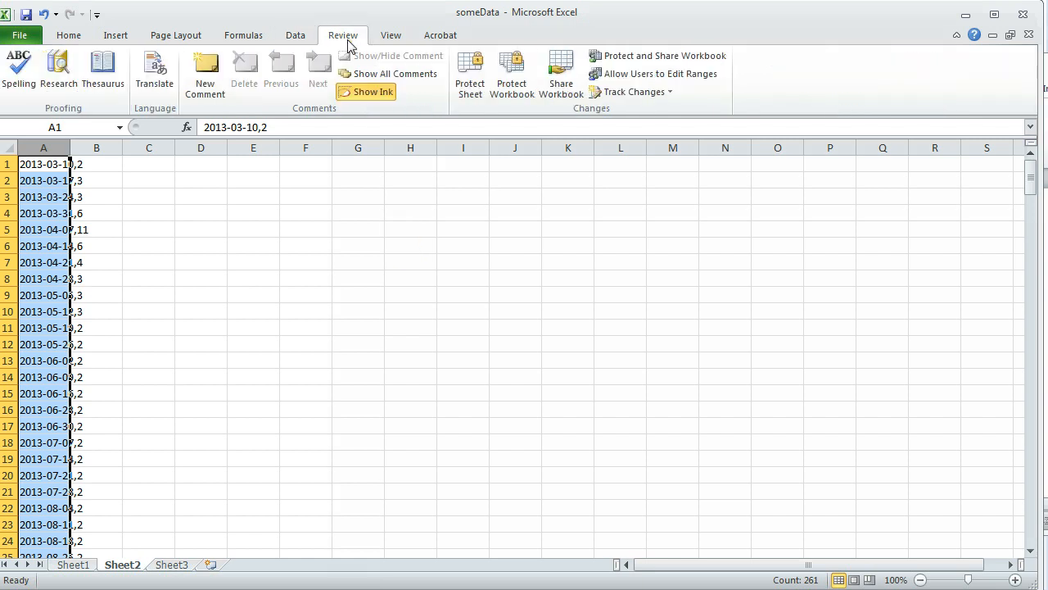
{"action": "left_click", "coordinate": [294, 34]}
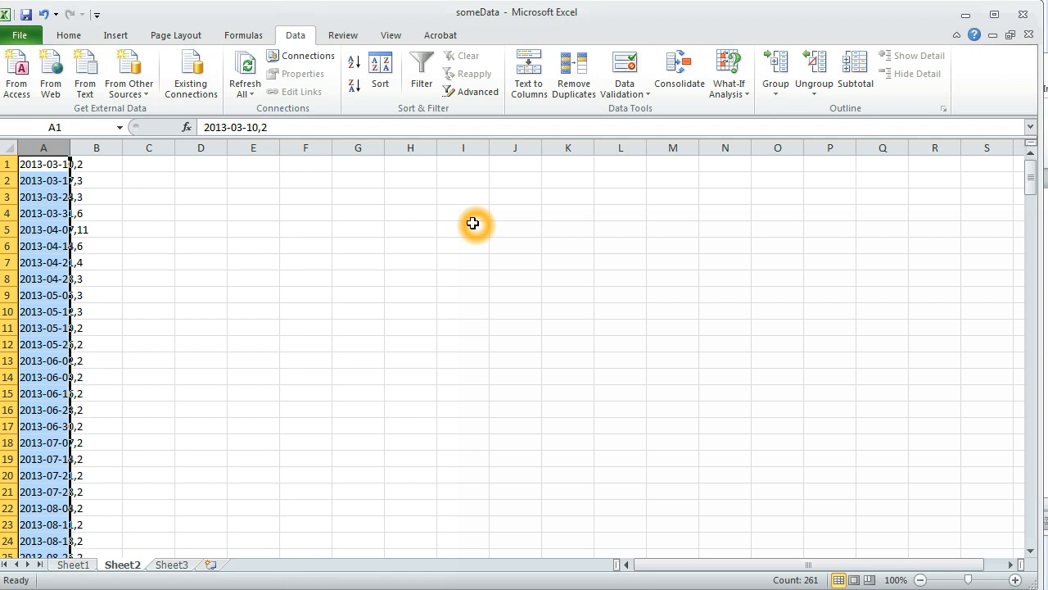
{"action": "left_click", "coordinate": [528, 72]}
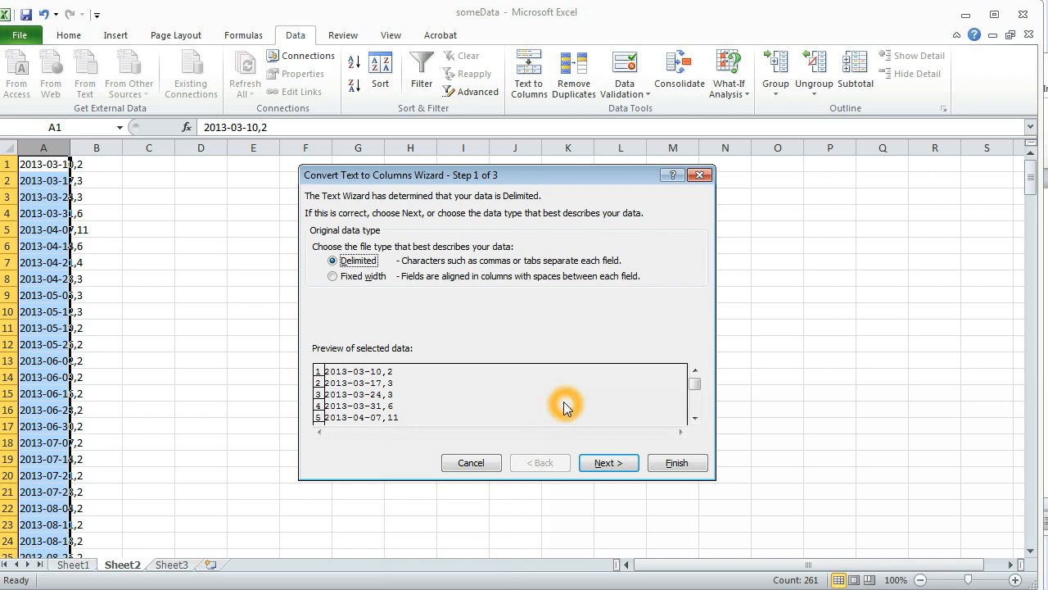
Step: Split column A as comma-delimited text into dates (column A) and counts (column B)
{"action": "left_click", "coordinate": [609, 463]}
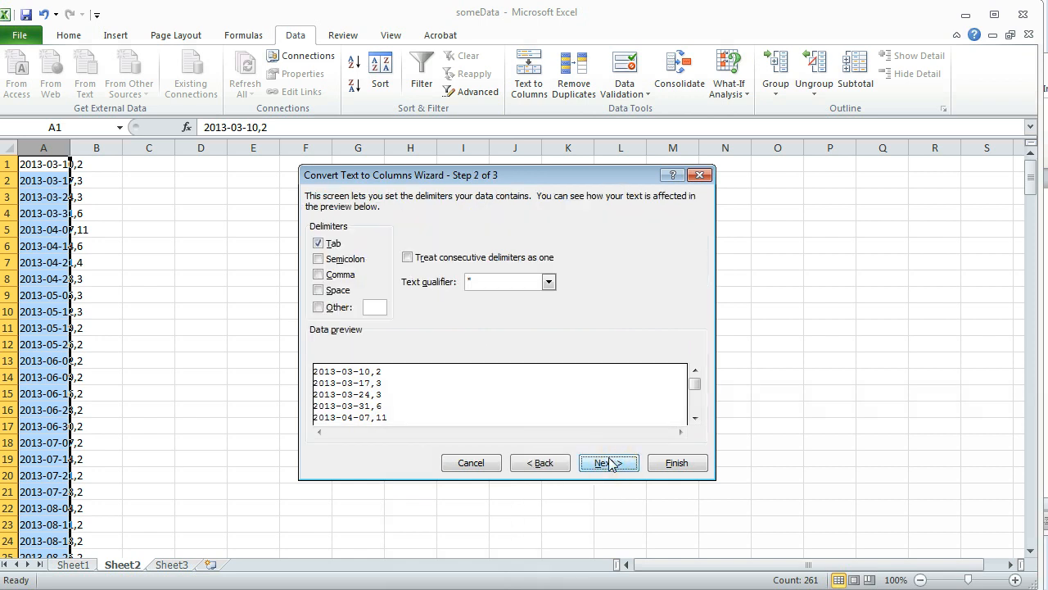
{"action": "left_click", "coordinate": [319, 274]}
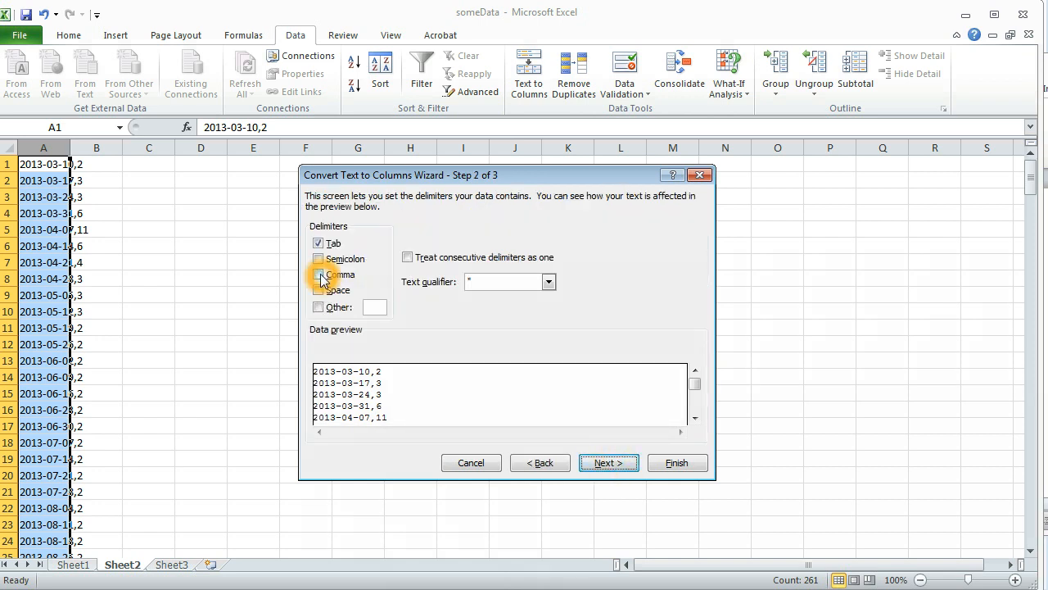
{"action": "left_click", "coordinate": [318, 273]}
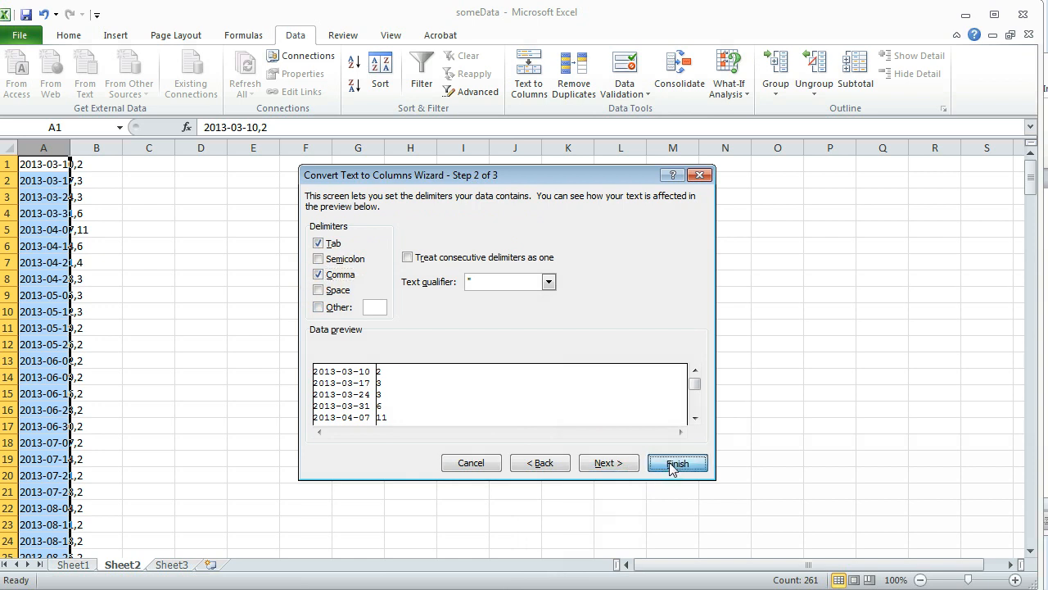
{"action": "left_click", "coordinate": [677, 463]}
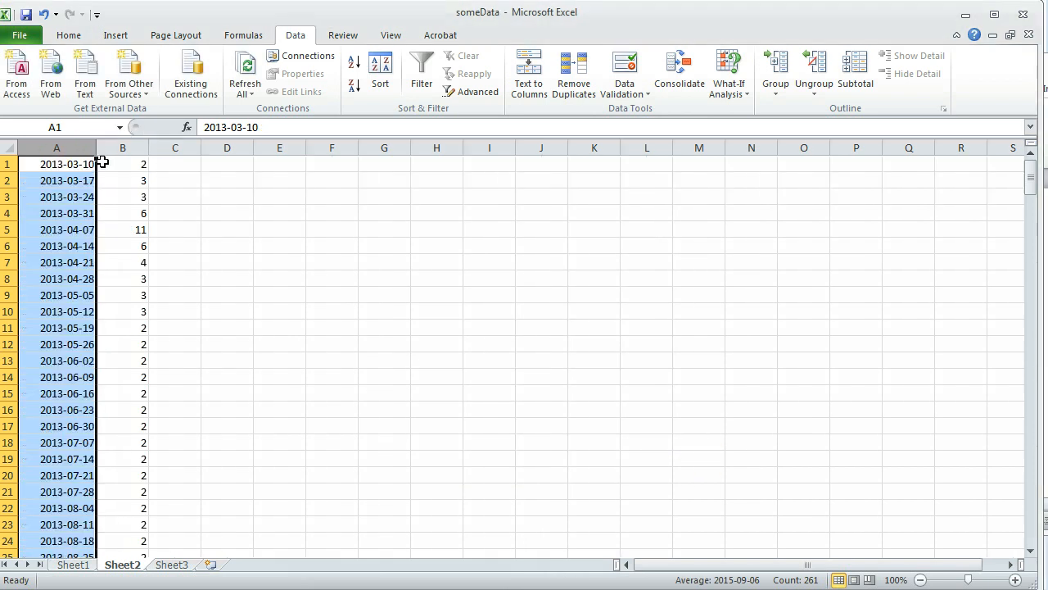
{"action": "mouse_move", "coordinate": [867, 334]}
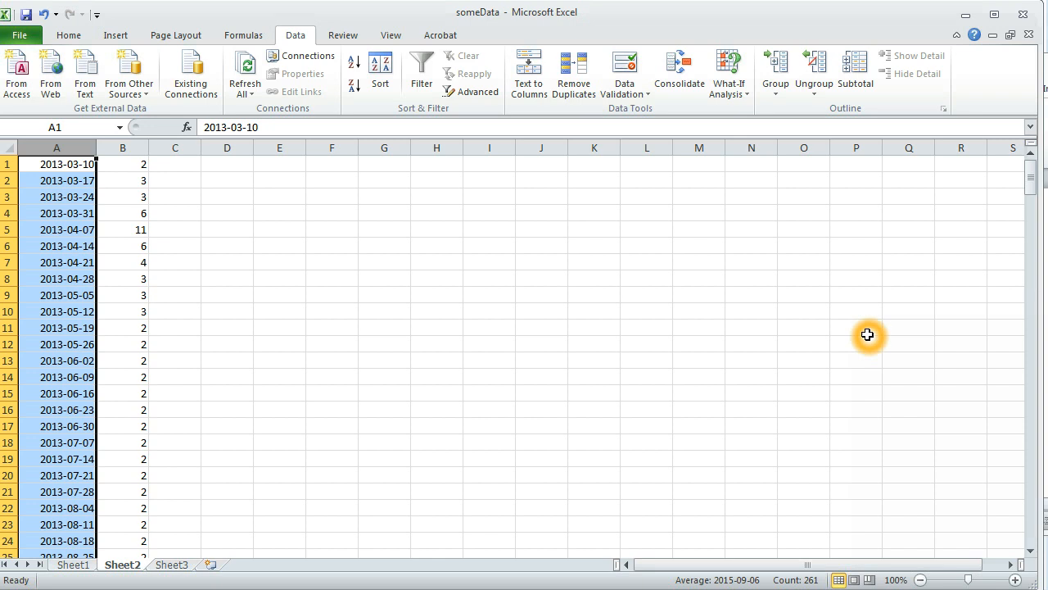